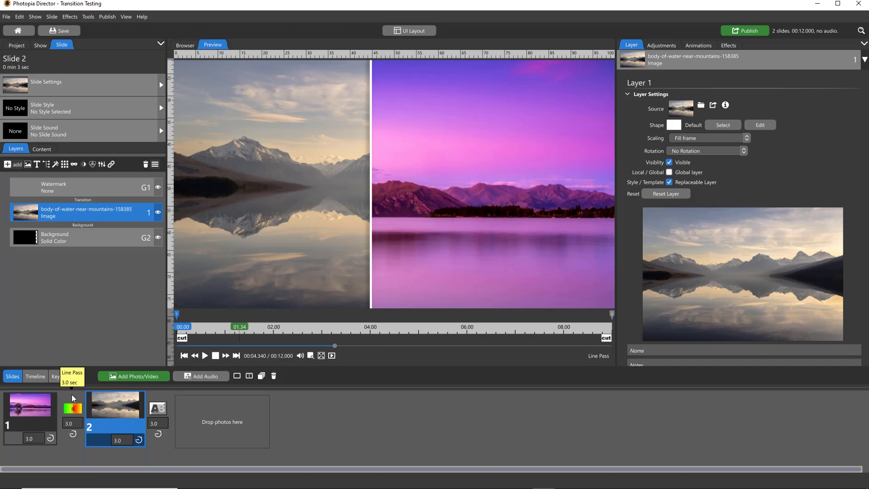
pyautogui.moveTo(75, 399)
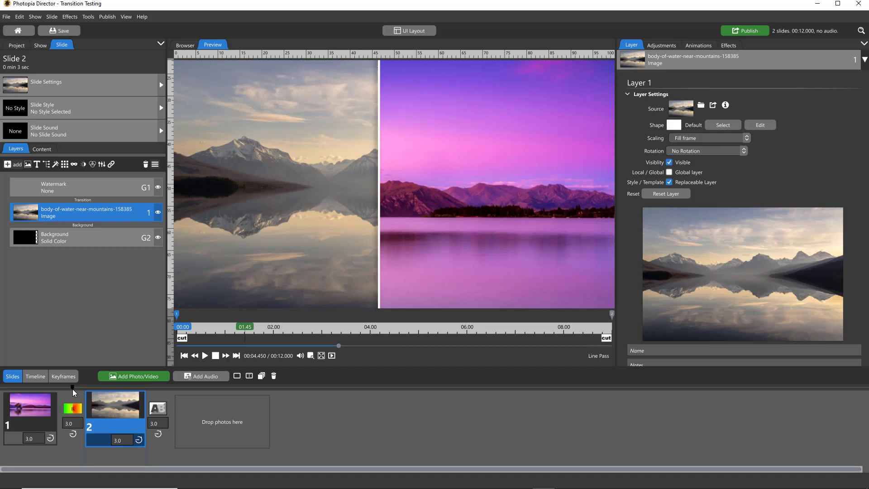
pyautogui.moveTo(54, 175)
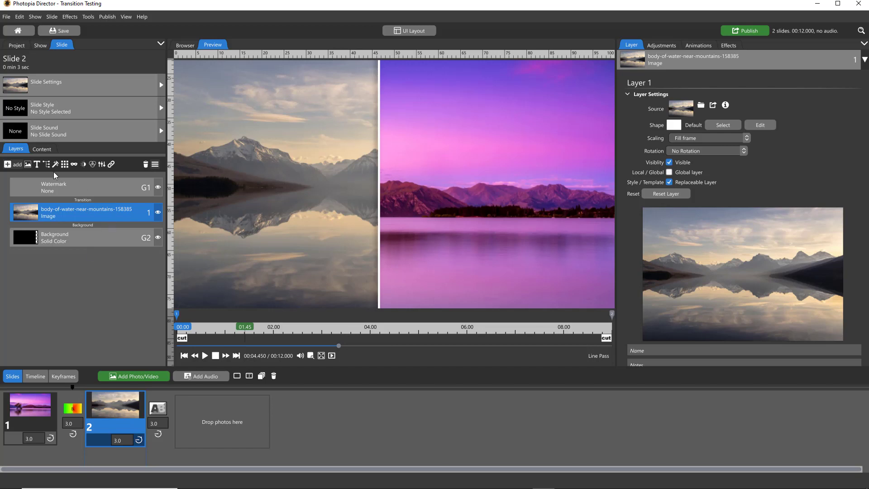
# Create a new Transition effect project and name it 'Line Wipe Right'
pyautogui.click(18, 31)
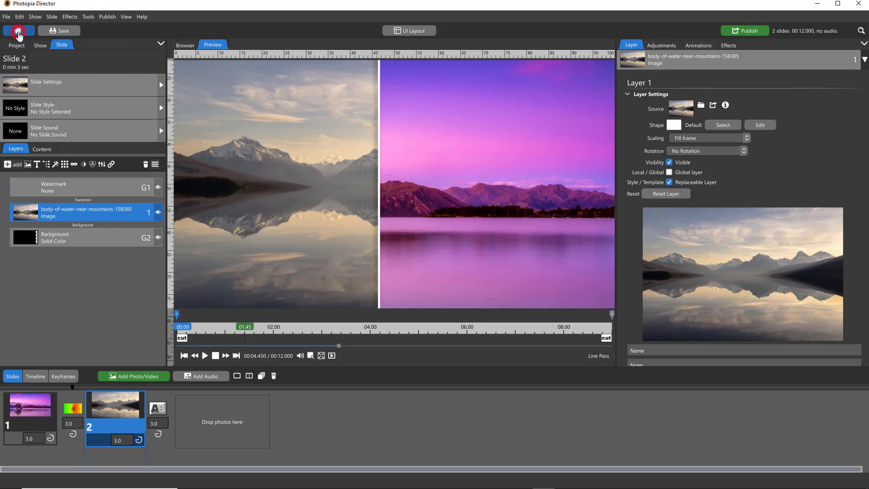
pyautogui.click(17, 31)
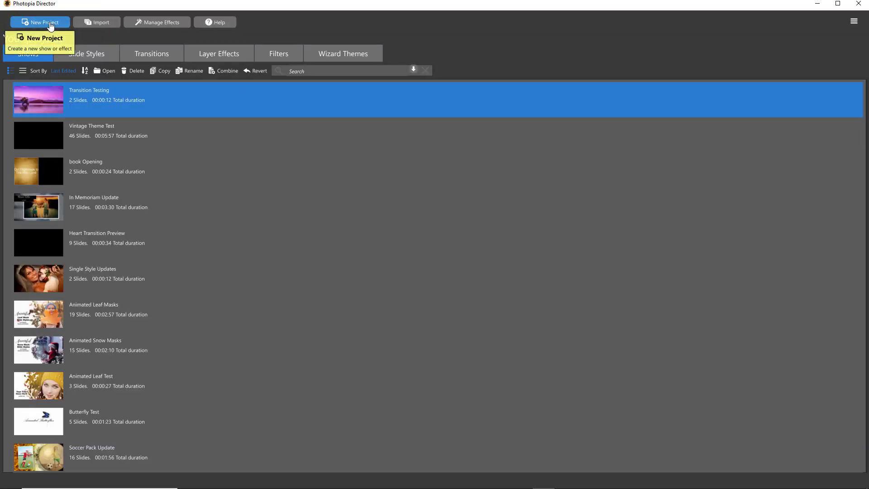
pyautogui.click(40, 21)
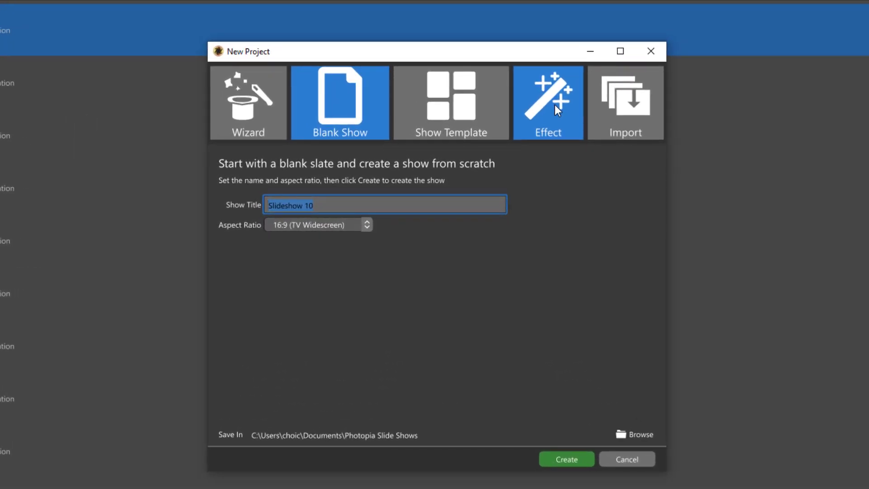
pyautogui.click(549, 103)
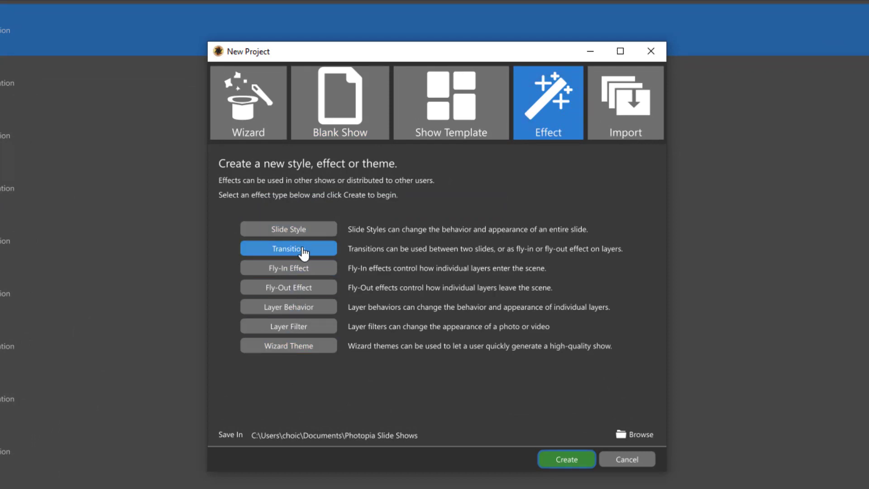
pyautogui.moveTo(296, 259)
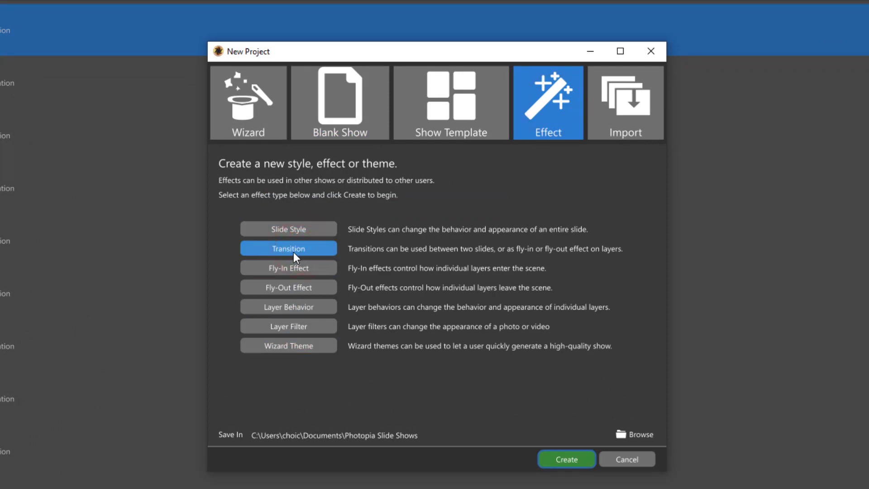
pyautogui.click(567, 459)
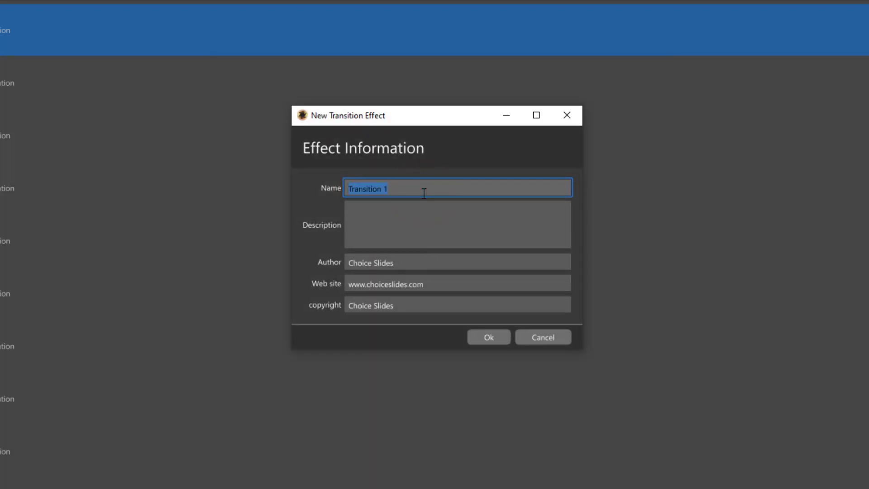
pyautogui.write('Line')
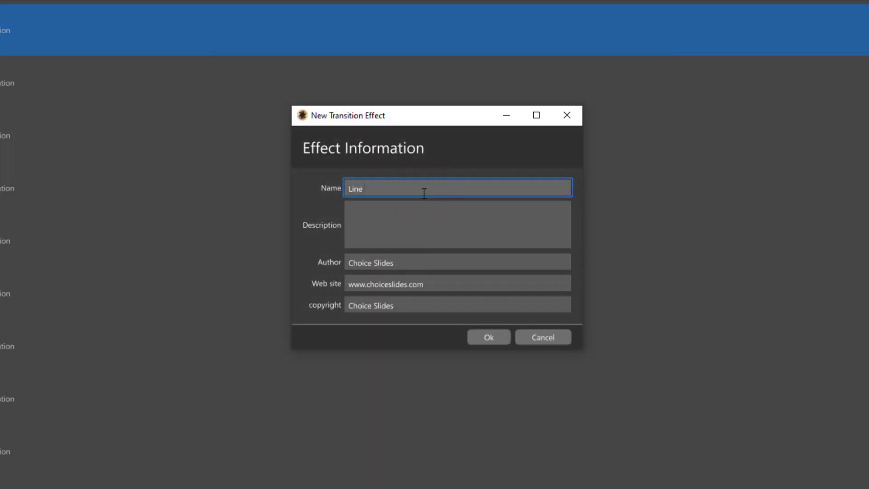
pyautogui.write('Wipe Righ')
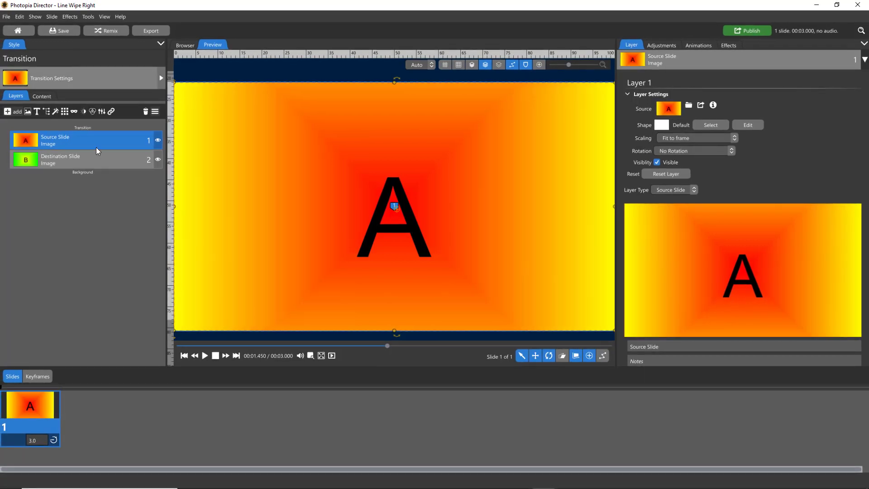
pyautogui.moveTo(99, 166)
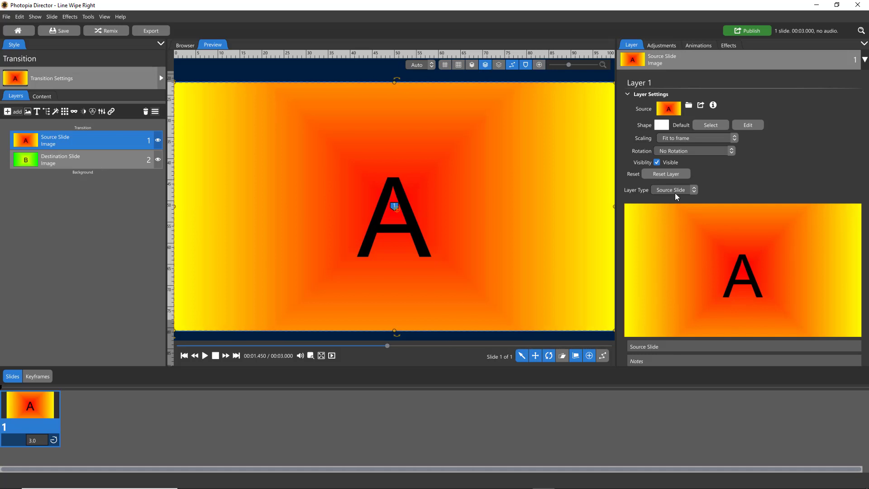
pyautogui.moveTo(658, 203)
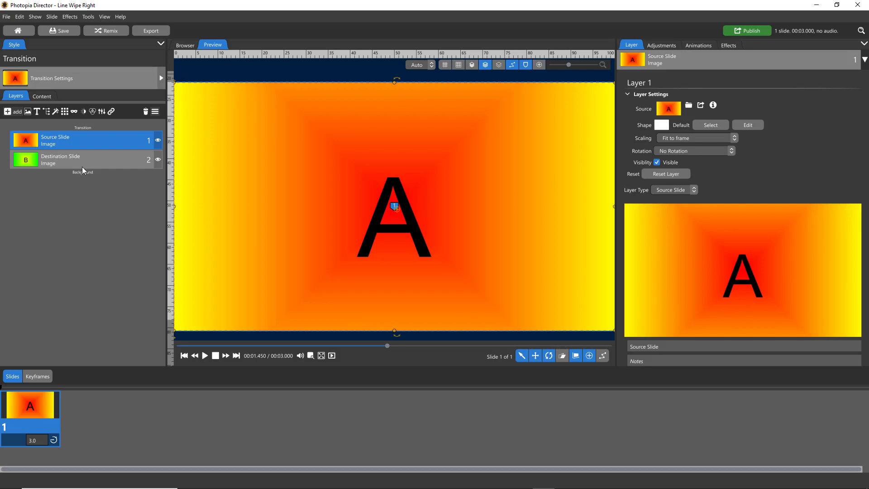
# Drag Destination Slide above Source Slide so it becomes layer 1
pyautogui.click(72, 160)
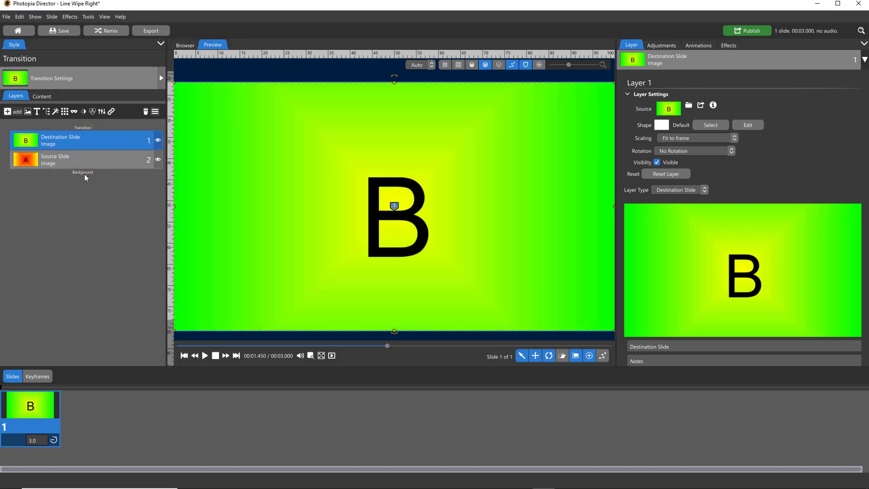
pyautogui.moveTo(76, 149)
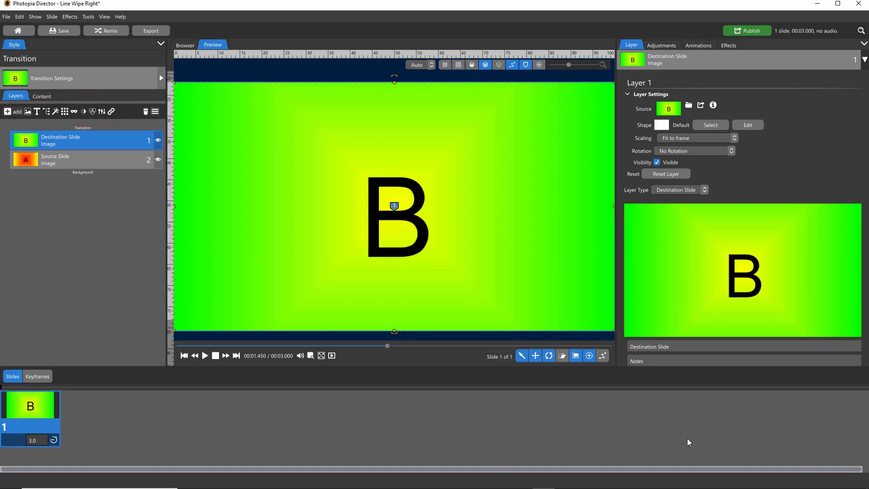
pyautogui.moveTo(68, 275)
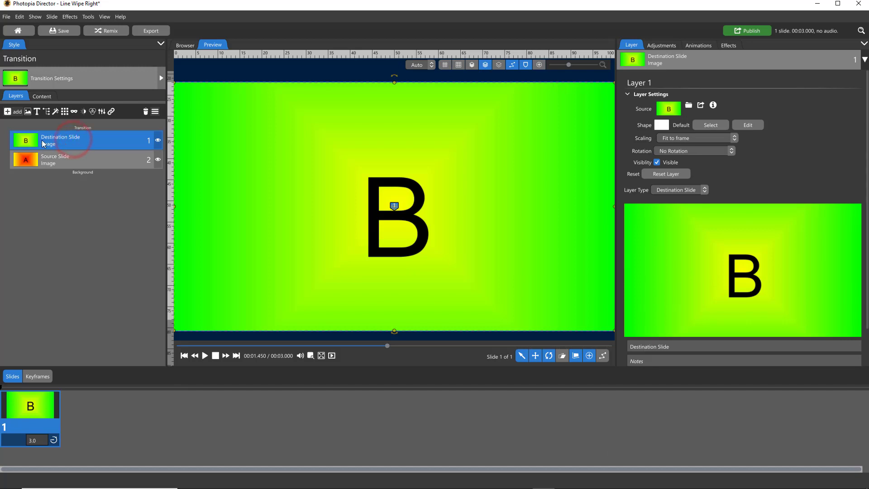
pyautogui.moveTo(73, 112)
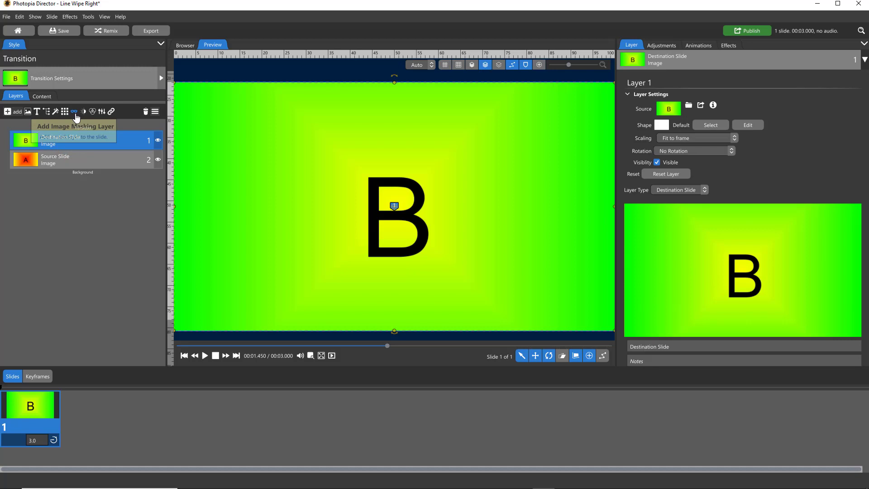
# Add an image masking layer to Destination Slide using a white Solid Color
pyautogui.click(74, 112)
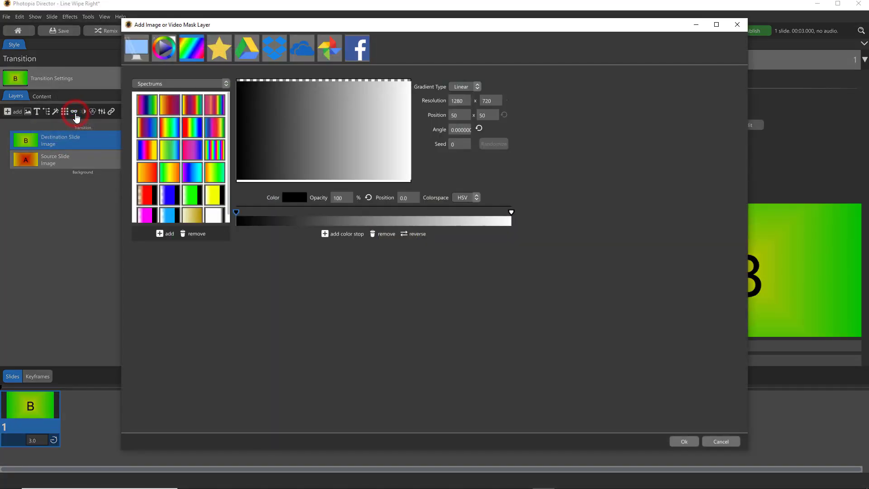
pyautogui.click(163, 47)
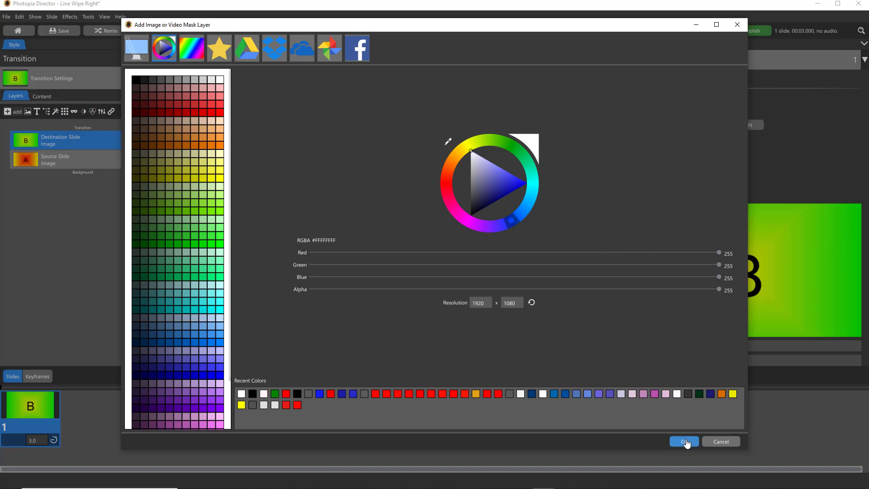
pyautogui.click(684, 441)
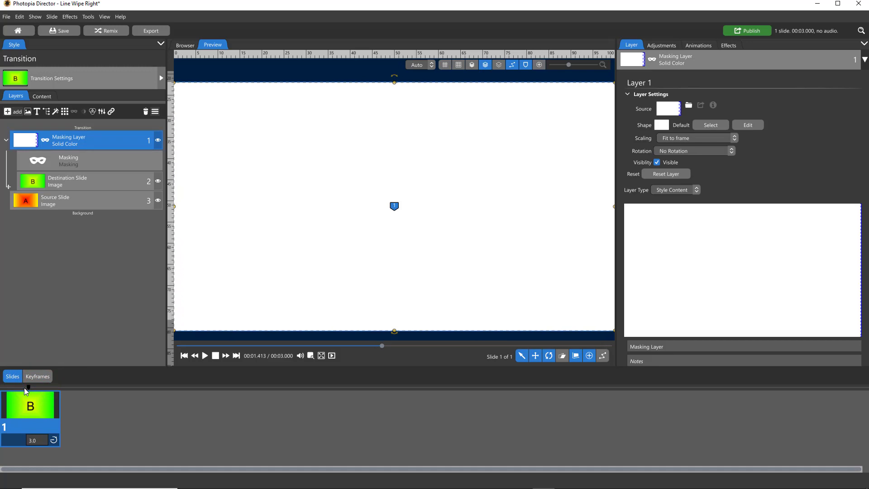
pyautogui.moveTo(44, 350)
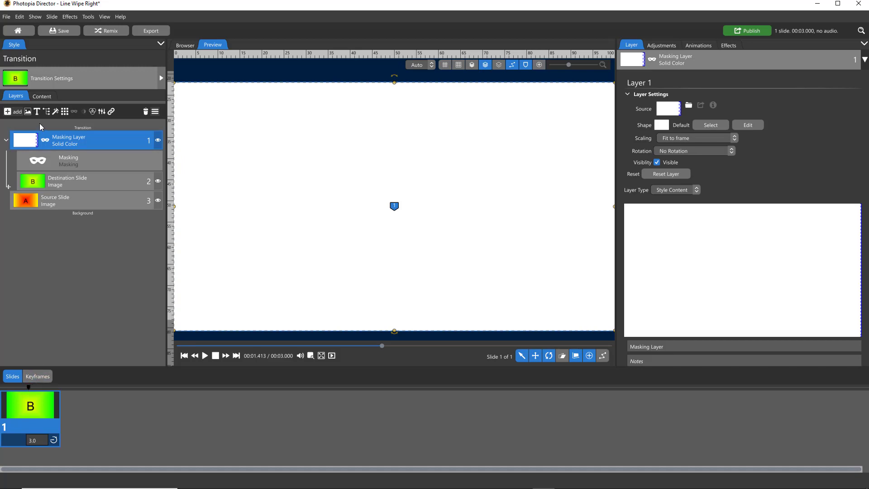
# Add a Solid Color layer set to #FFFFFFFF at 6 x 1080 resolution
pyautogui.click(13, 112)
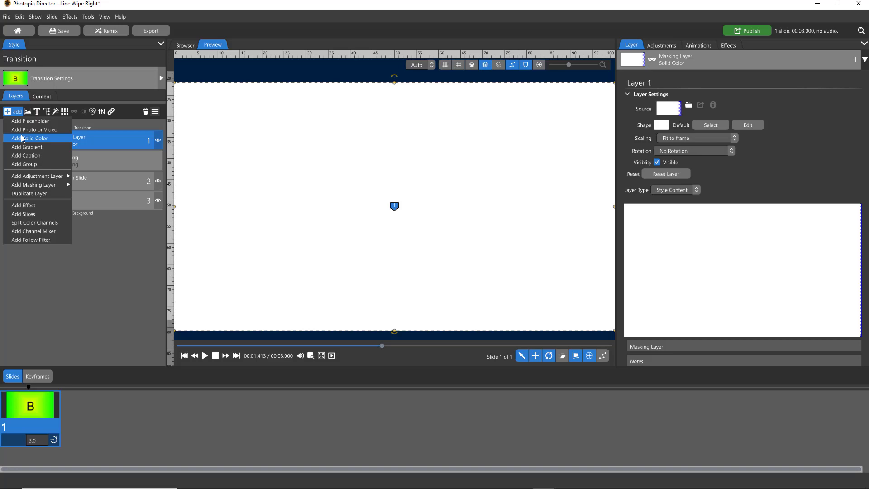
pyautogui.click(27, 138)
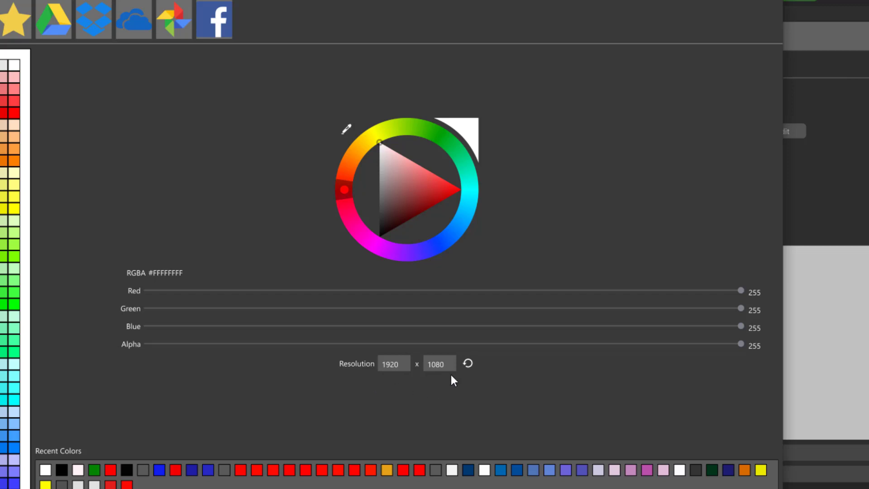
pyautogui.click(395, 364)
pyautogui.write('6')
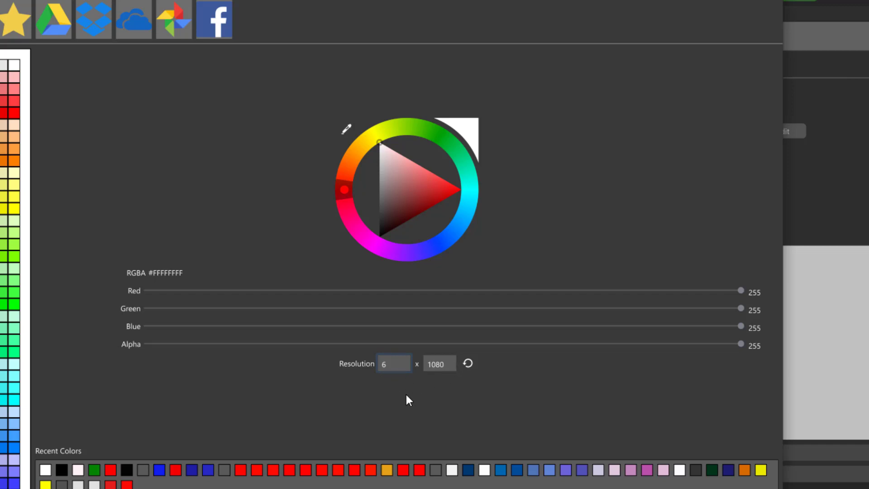
pyautogui.click(395, 363)
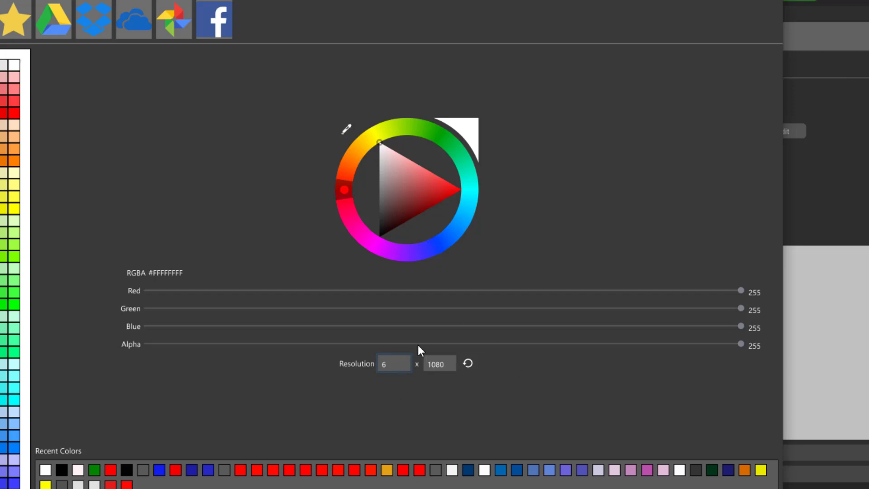
pyautogui.moveTo(442, 387)
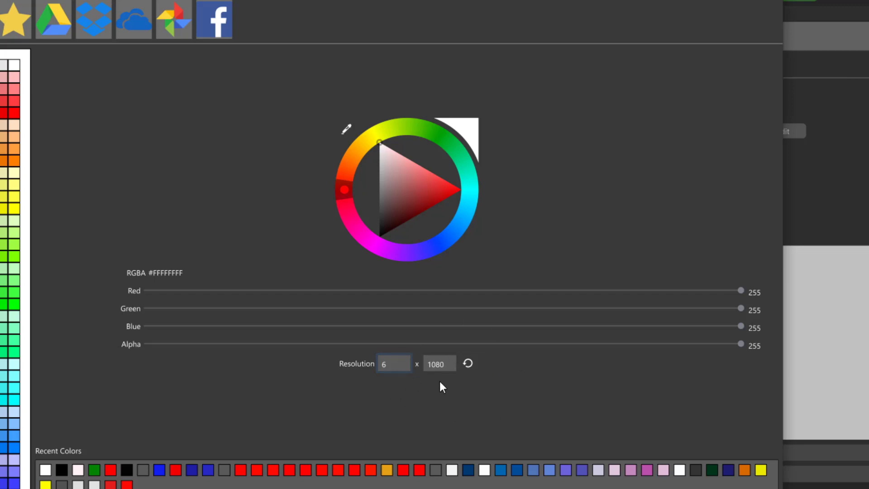
pyautogui.moveTo(446, 393)
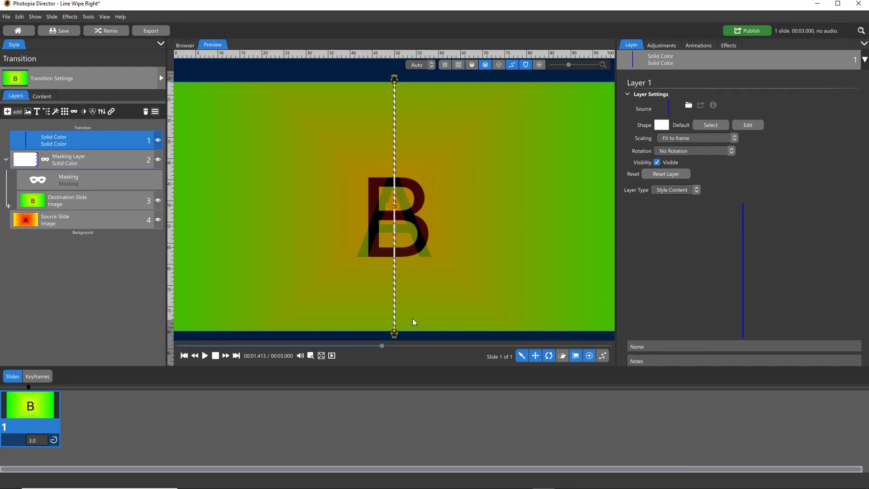
pyautogui.moveTo(384, 293)
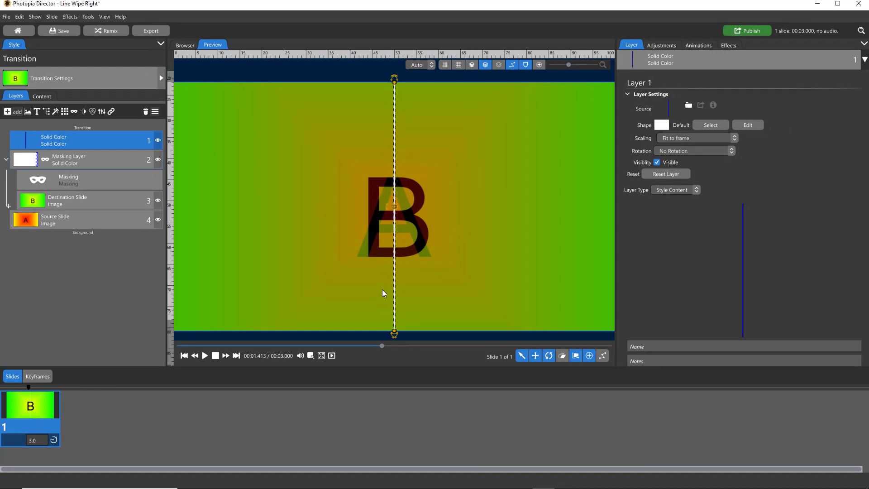
pyautogui.moveTo(123, 159)
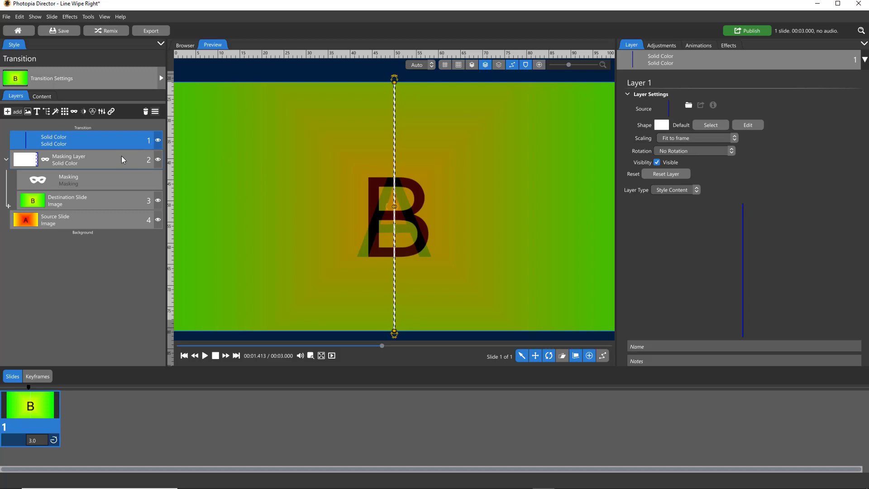
pyautogui.moveTo(562, 291)
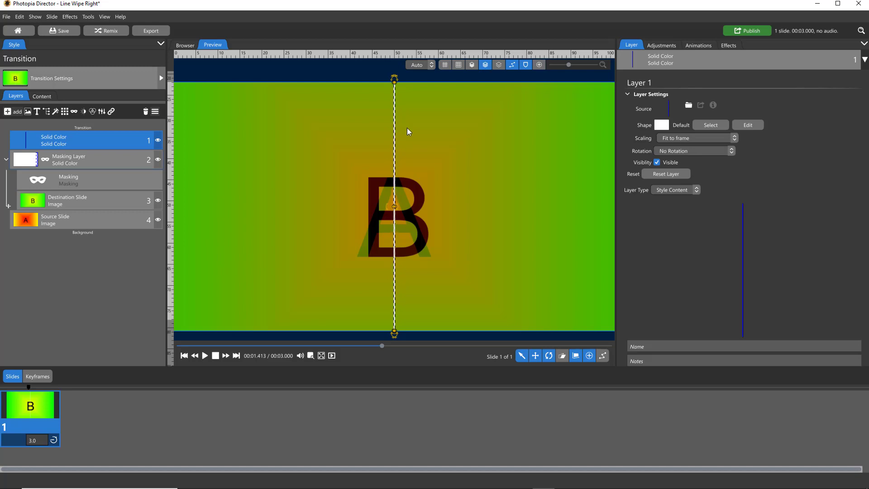
pyautogui.moveTo(403, 268)
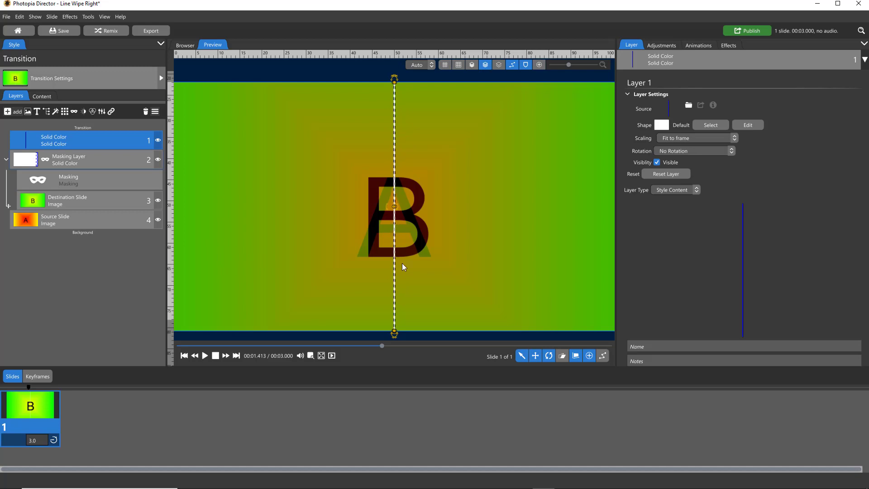
pyautogui.moveTo(440, 267)
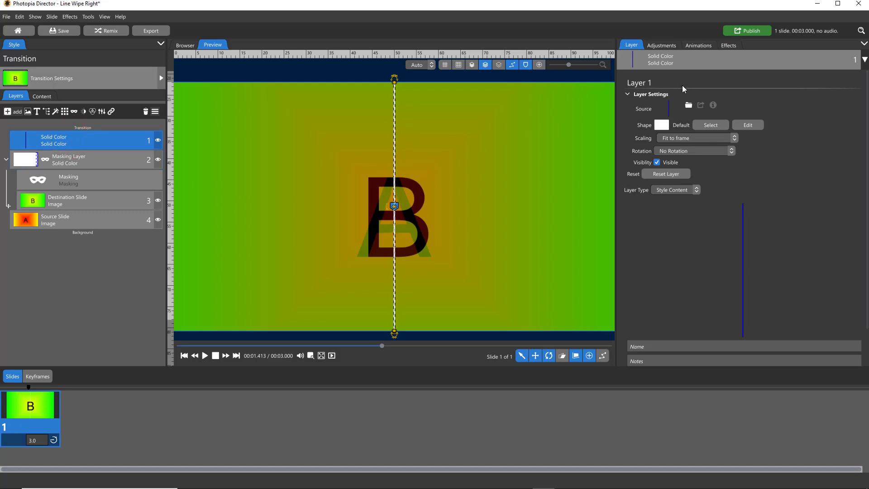
# Add a Follow Filter targeting L2 : Masking Layer with Follow Position ticked
pyautogui.click(728, 45)
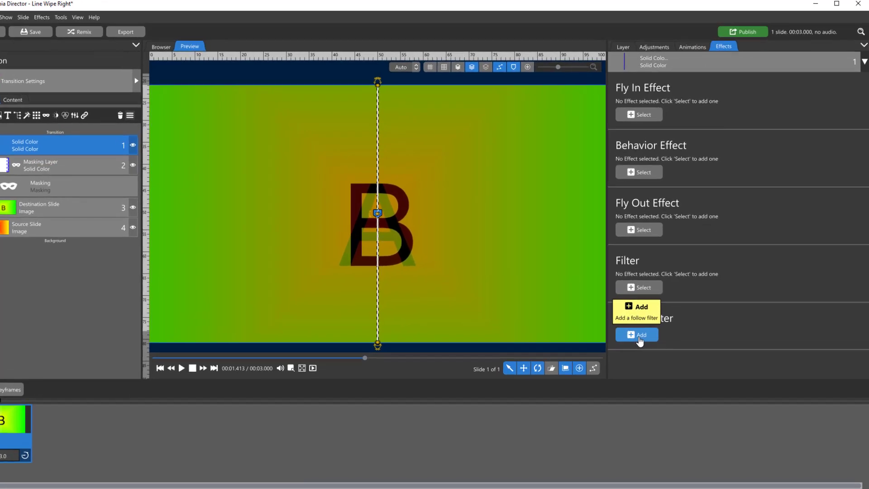
pyautogui.click(637, 335)
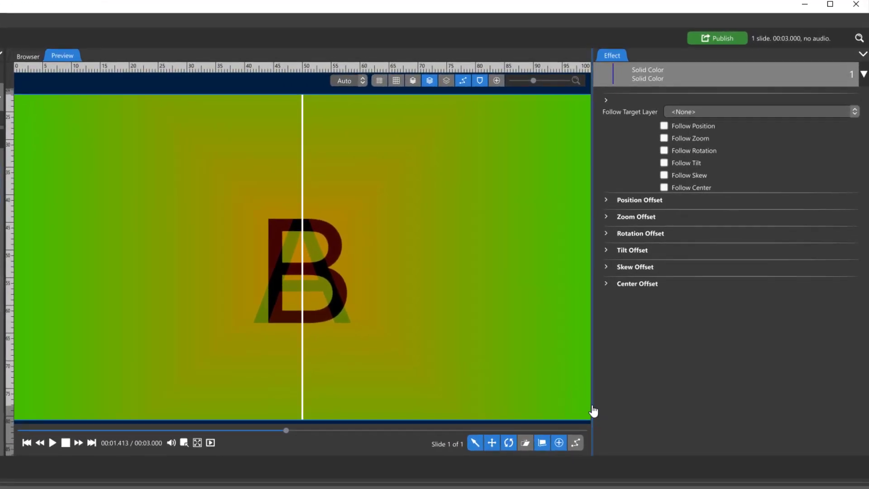
pyautogui.moveTo(650, 124)
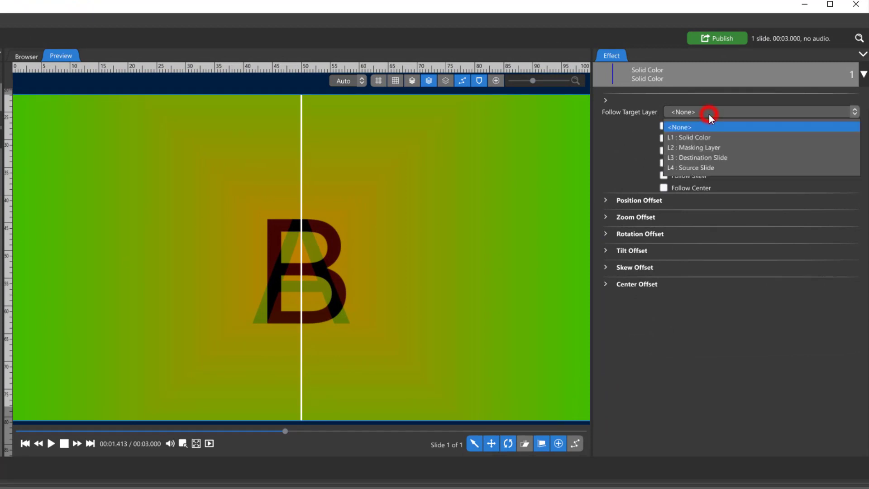
pyautogui.click(693, 147)
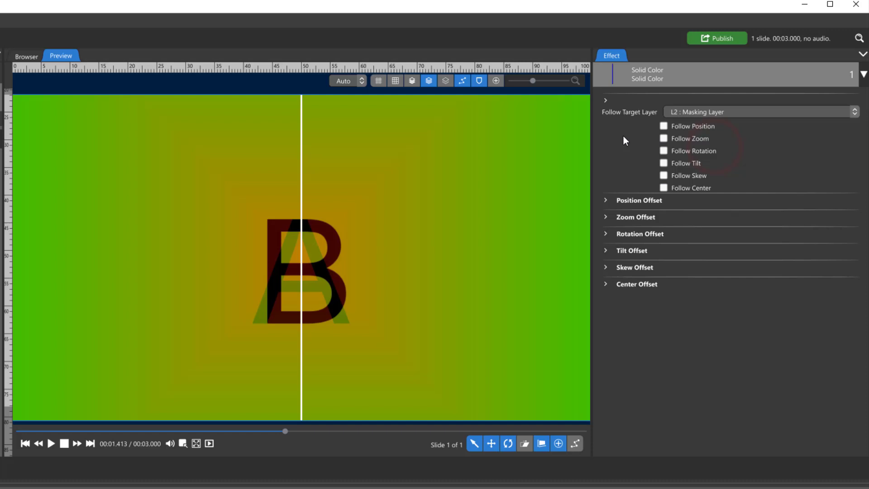
pyautogui.click(663, 126)
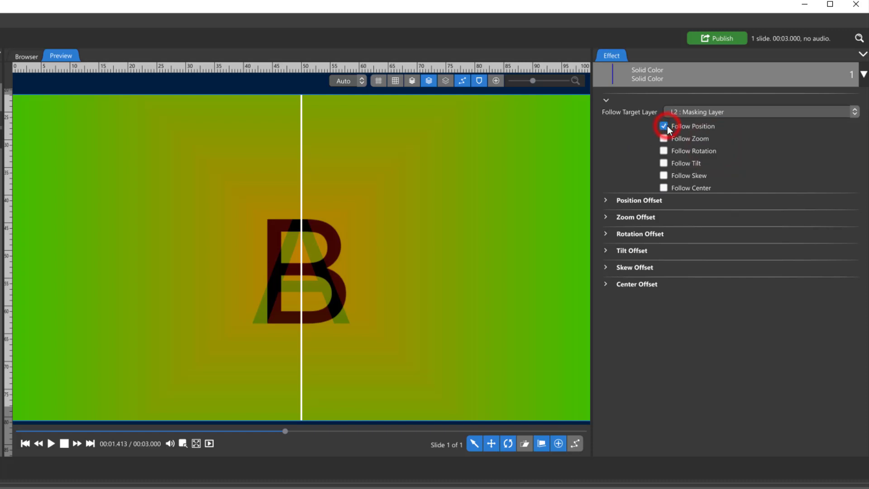
pyautogui.moveTo(364, 294)
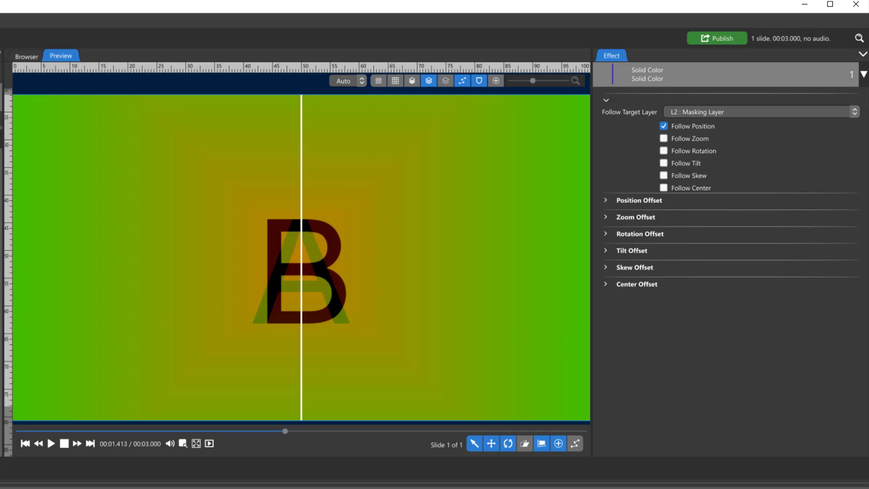
pyautogui.moveTo(525, 338)
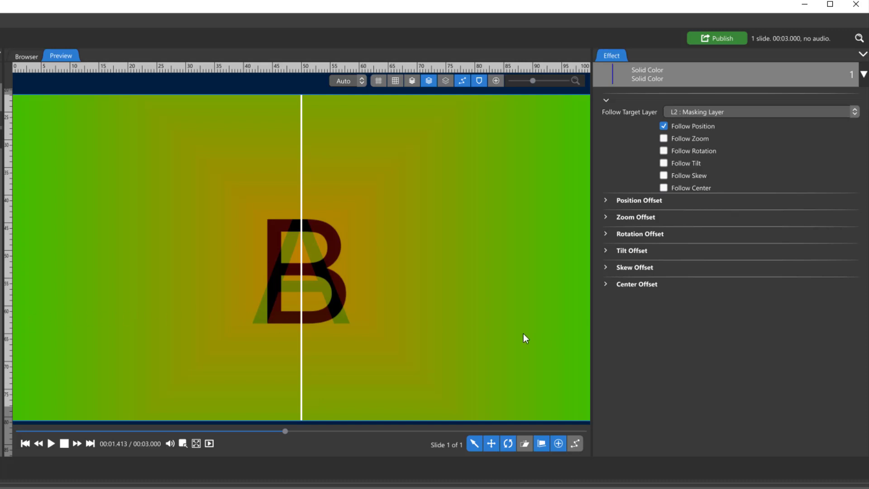
pyautogui.moveTo(308, 326)
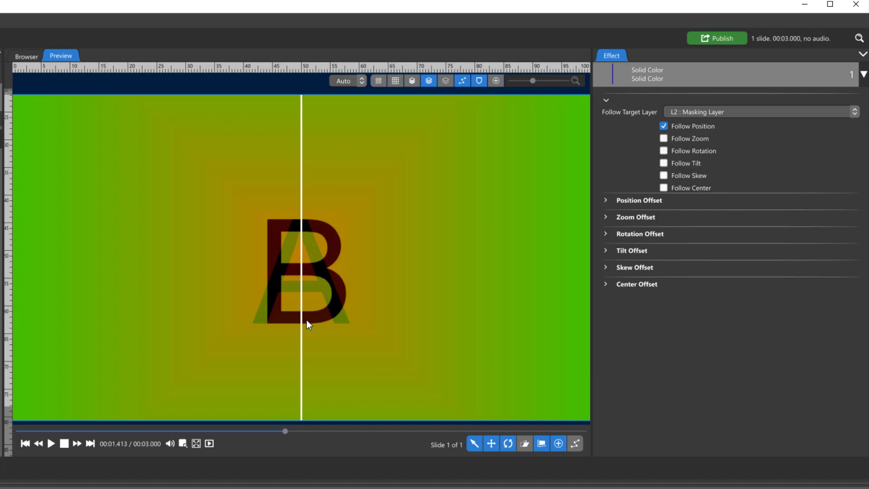
pyautogui.moveTo(40, 114)
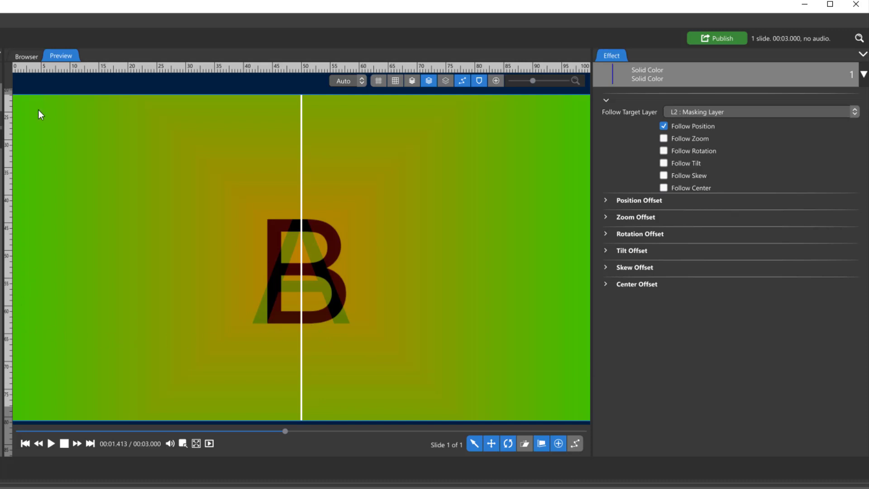
pyautogui.moveTo(481, 402)
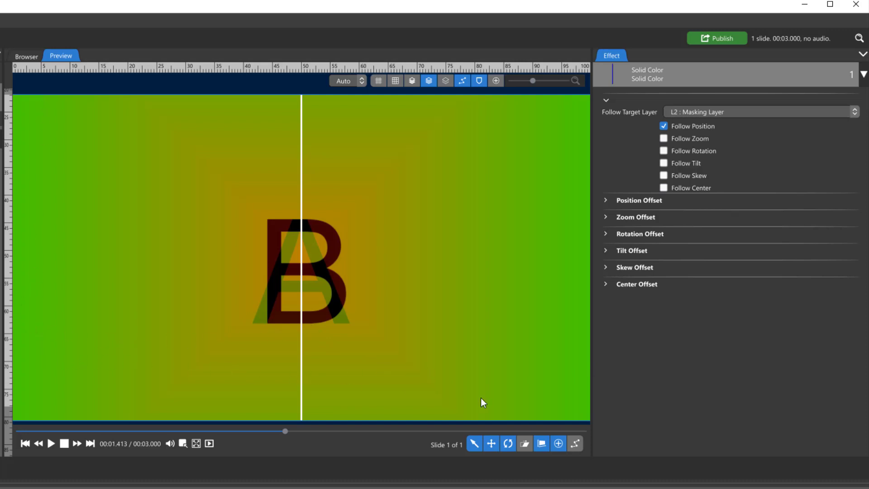
pyautogui.moveTo(608, 207)
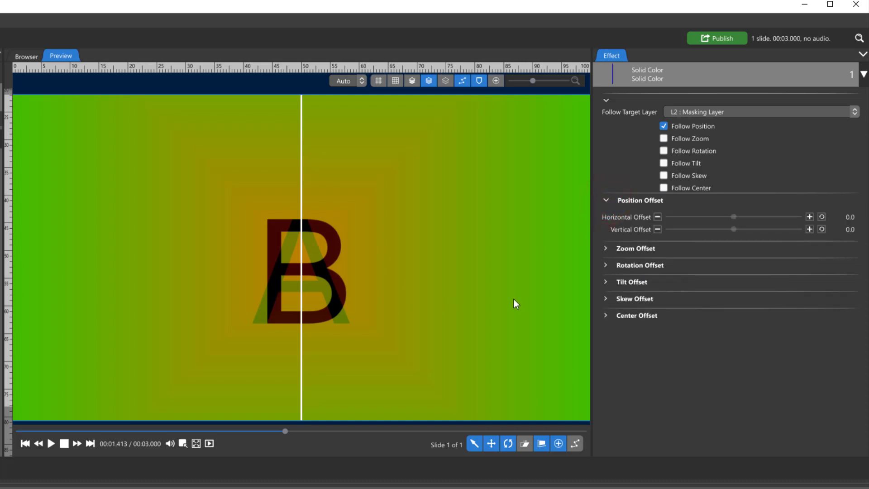
pyautogui.moveTo(725, 380)
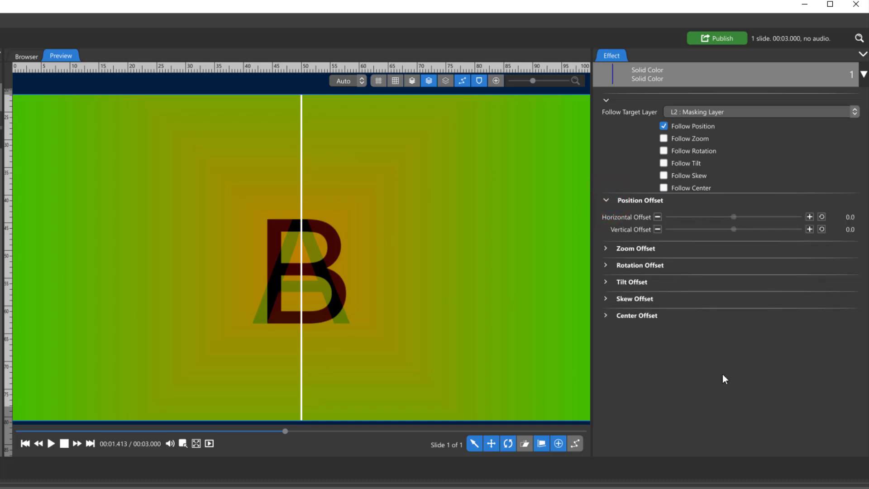
pyautogui.moveTo(605, 241)
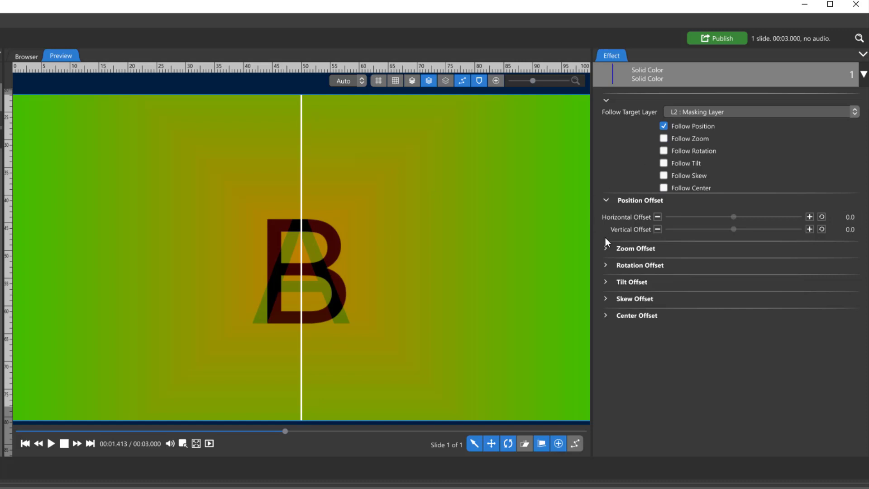
pyautogui.moveTo(578, 252)
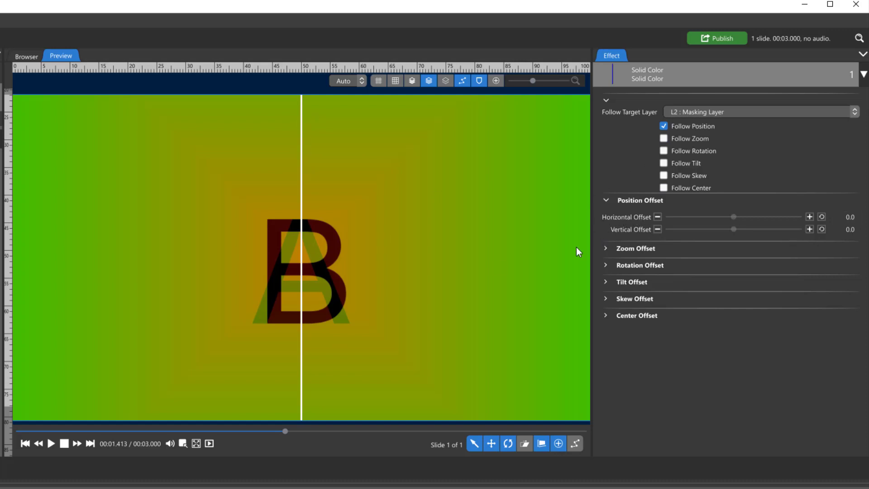
# Set the follow filter's Horizontal Position Offset to 50.0%
pyautogui.click(847, 216)
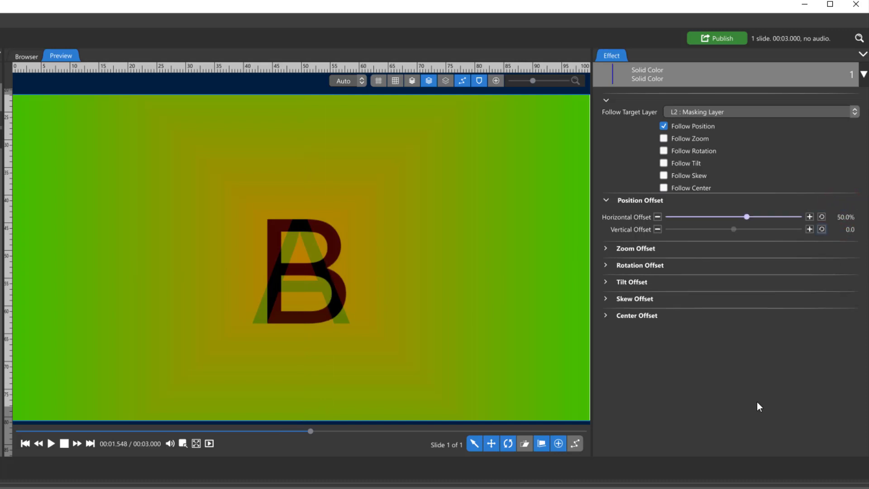
pyautogui.moveTo(585, 391)
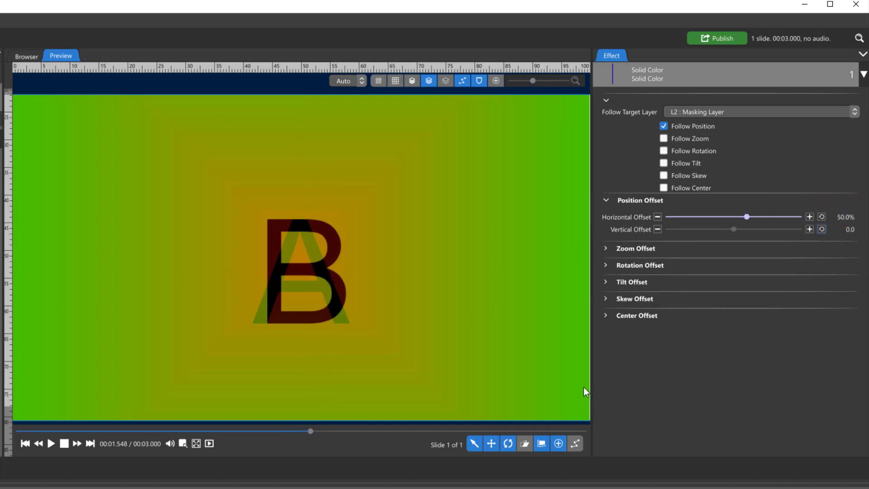
pyautogui.moveTo(717, 118)
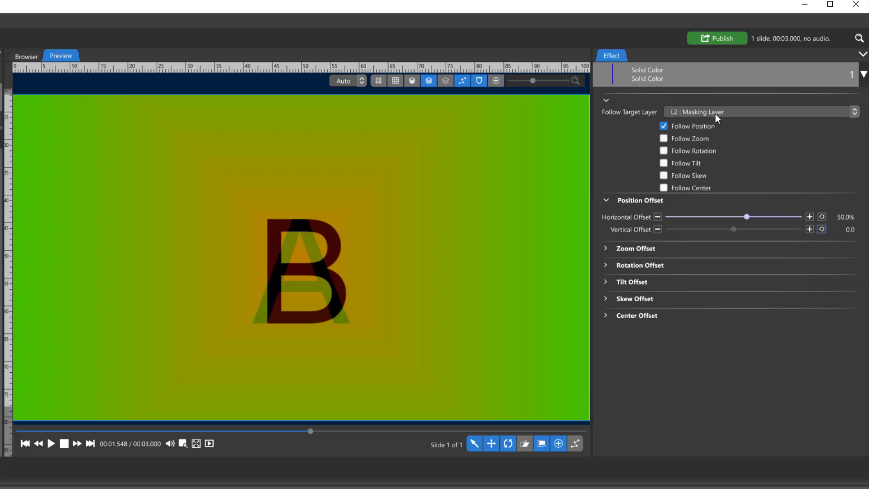
pyautogui.moveTo(708, 132)
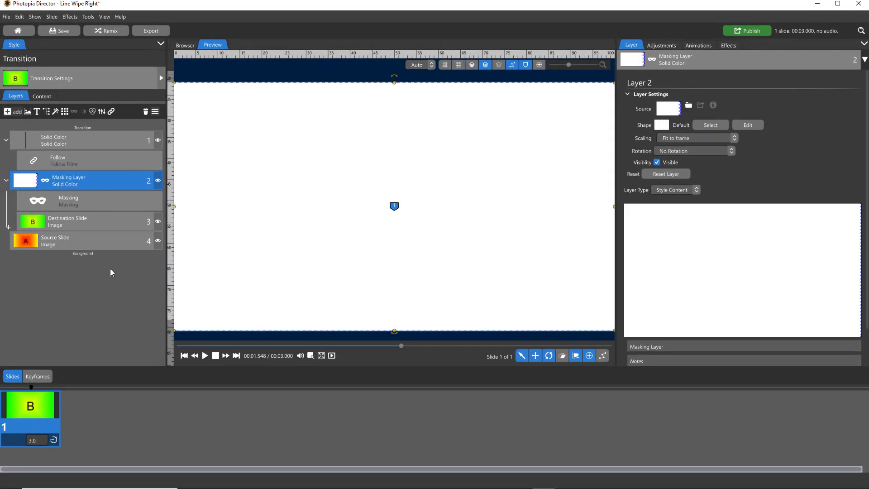
pyautogui.moveTo(505, 242)
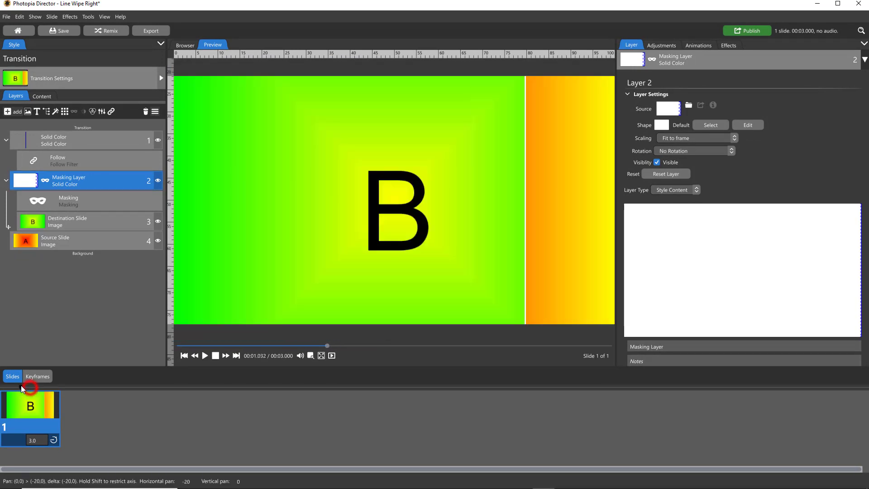
# Jump the preview to about 1.66 s to inspect the partial wipe
pyautogui.click(206, 356)
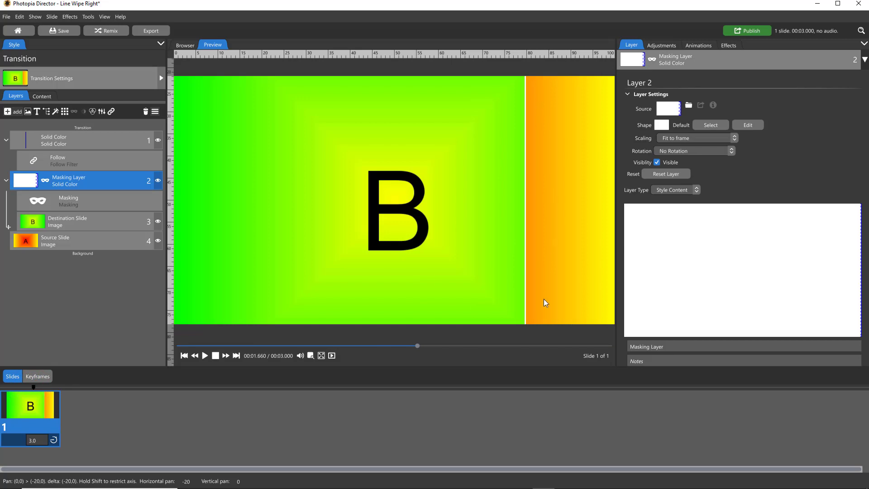
pyautogui.moveTo(474, 279)
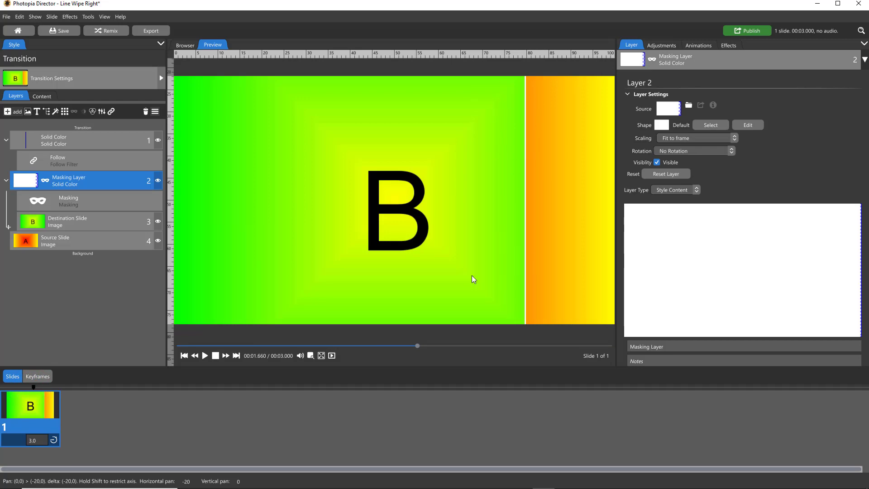
pyautogui.moveTo(544, 249)
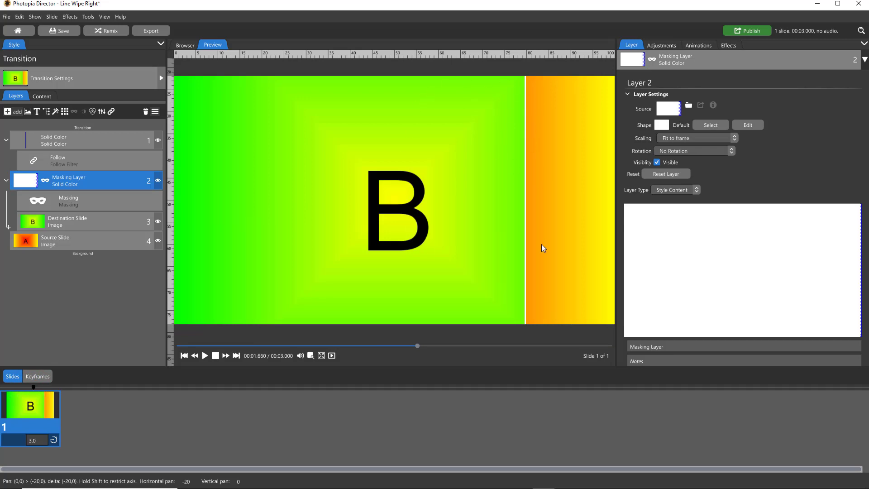
pyautogui.moveTo(365, 203)
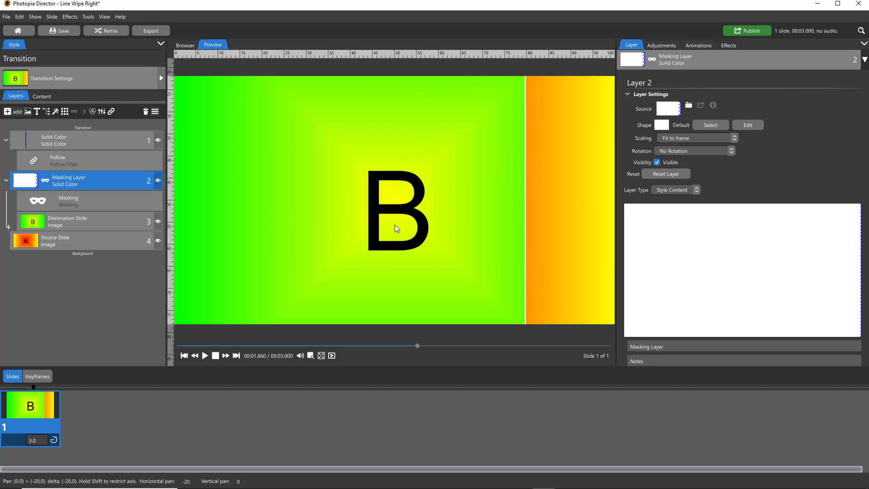
pyautogui.moveTo(283, 228)
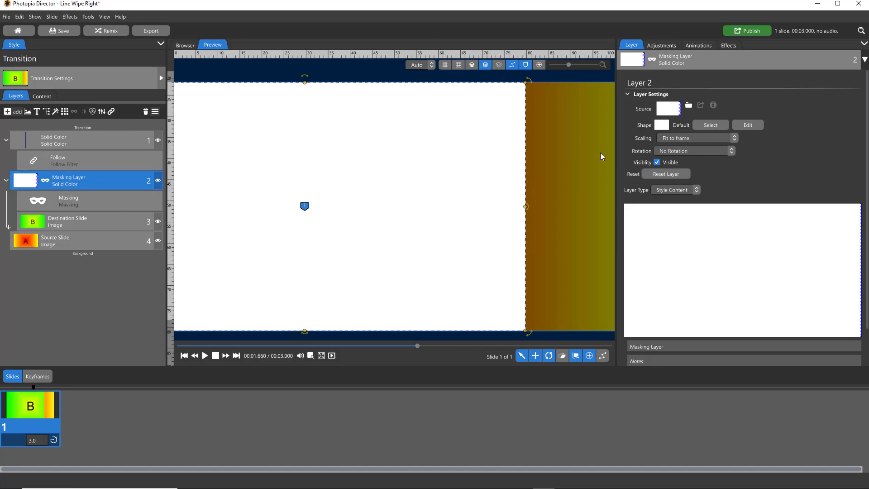
# Show the Masking Layer's Animations keyframes and scrub the playhead to about 1.09 s
pyautogui.click(698, 45)
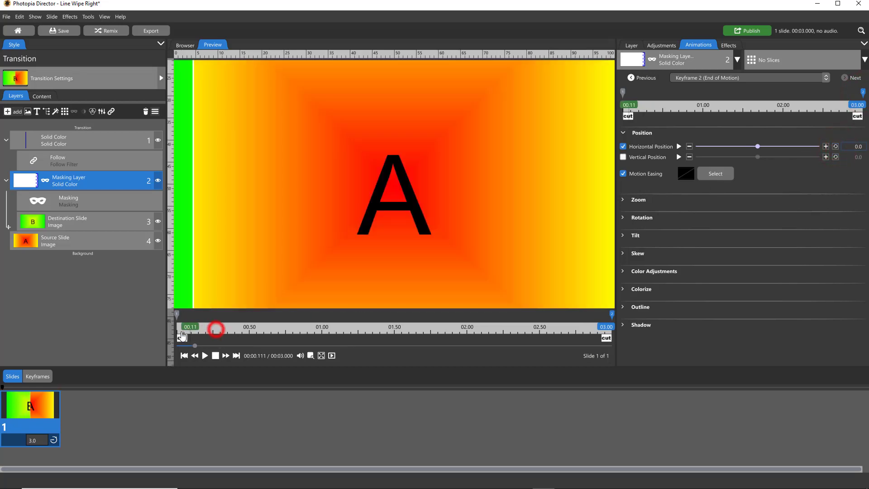
pyautogui.moveTo(215, 329); pyautogui.dragTo(578, 345)
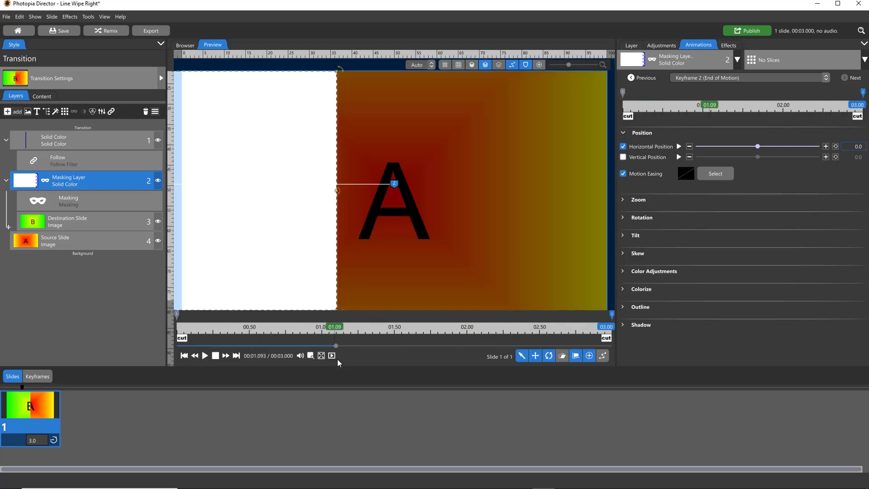
pyautogui.click(205, 355)
pyautogui.write('2')
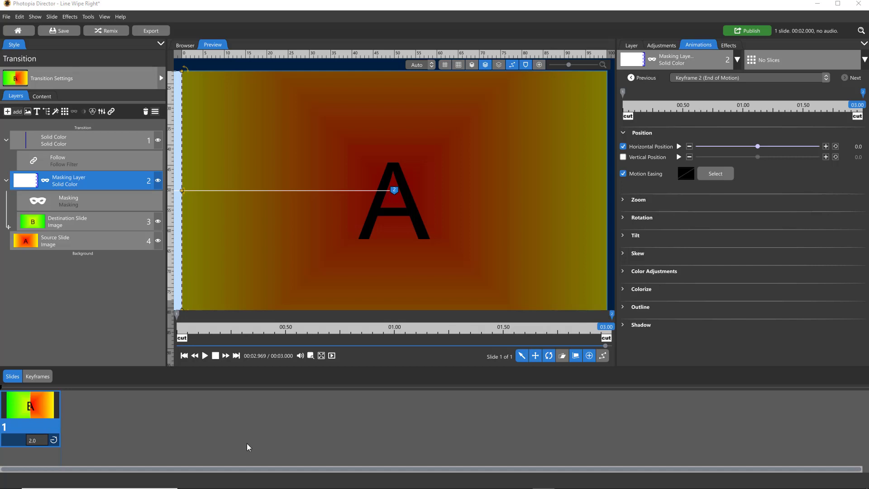
# Enter 3.0 in the slide tray's duration box under the thumbnail
pyautogui.click(205, 355)
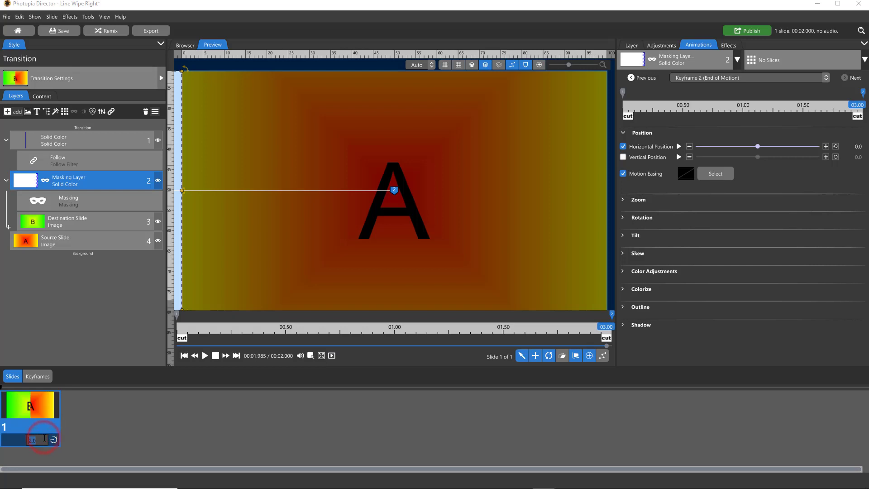
pyautogui.write('3.0')
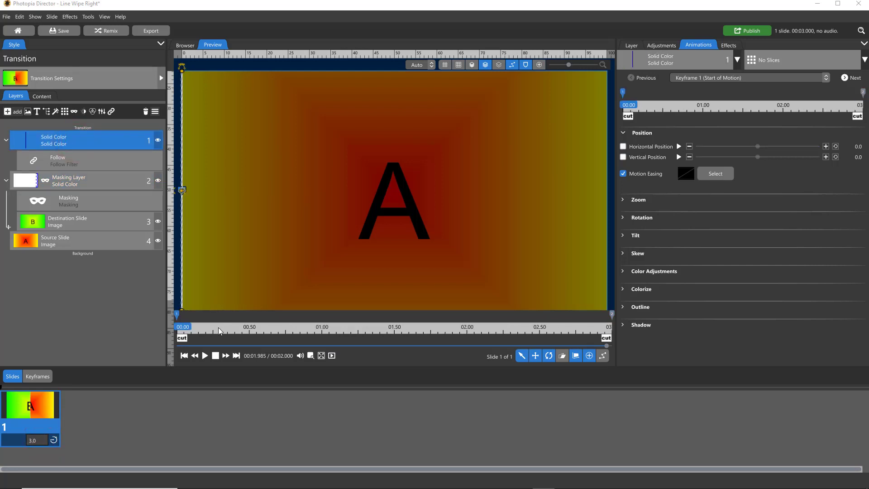
# Give the white line layer a shadow with X Offset -2, then play the slide
pyautogui.moveTo(183, 345); pyautogui.dragTo(437, 345)
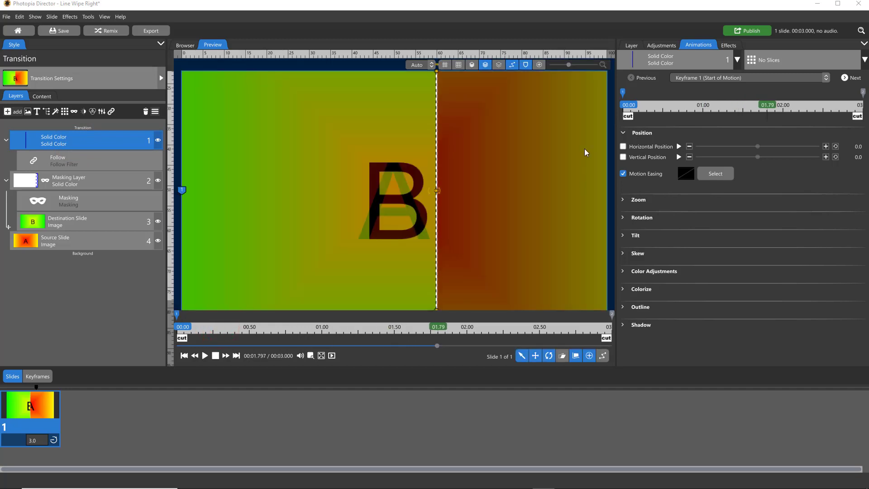
pyautogui.click(661, 45)
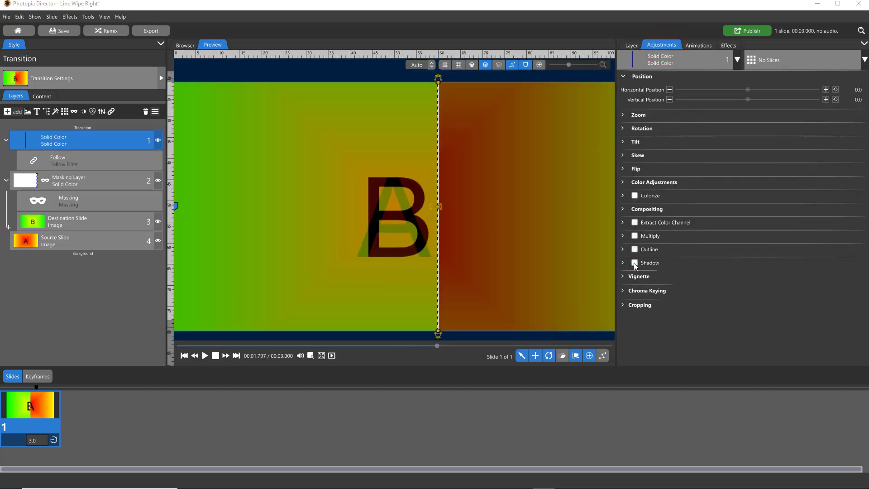
pyautogui.click(634, 263)
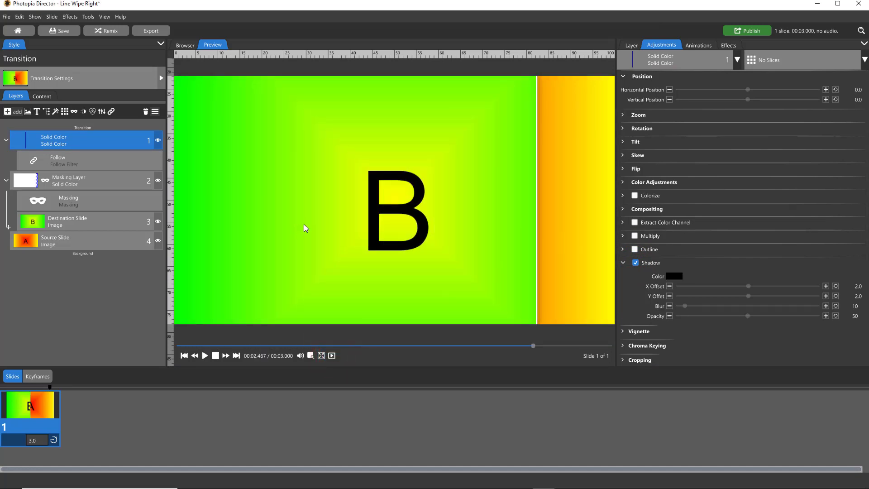
pyautogui.moveTo(576, 271)
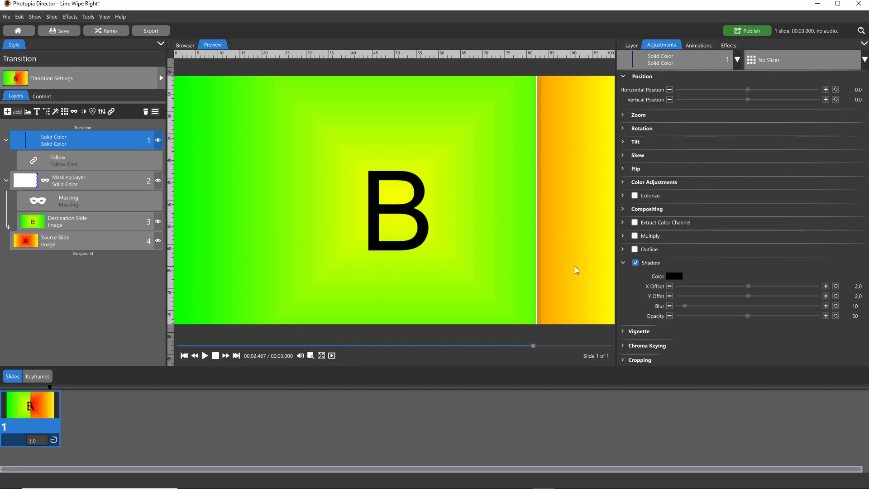
pyautogui.moveTo(860, 287)
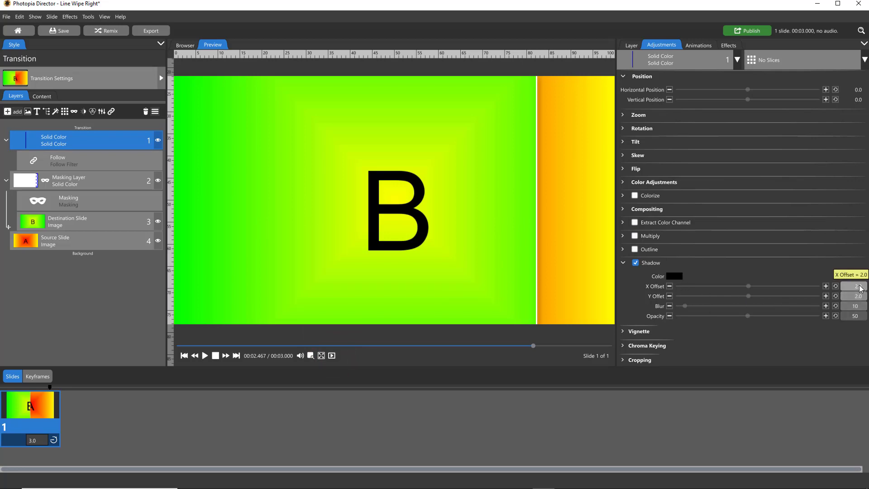
pyautogui.click(853, 285)
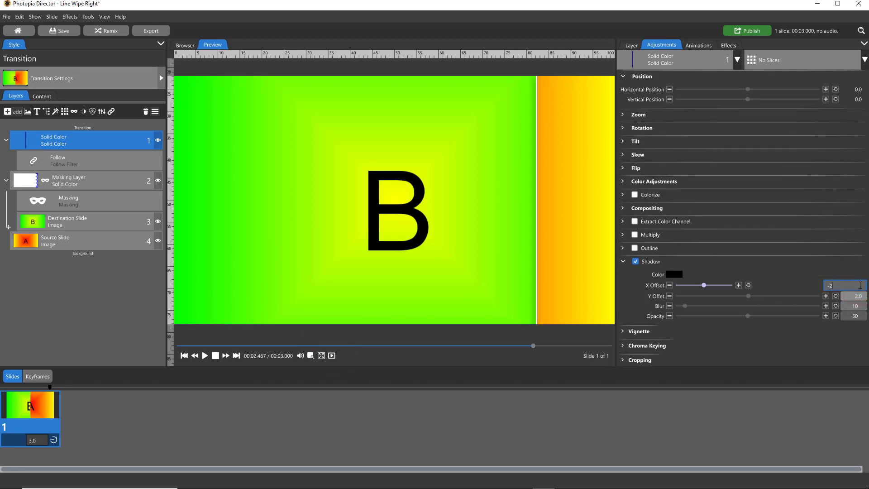
pyautogui.click(332, 355)
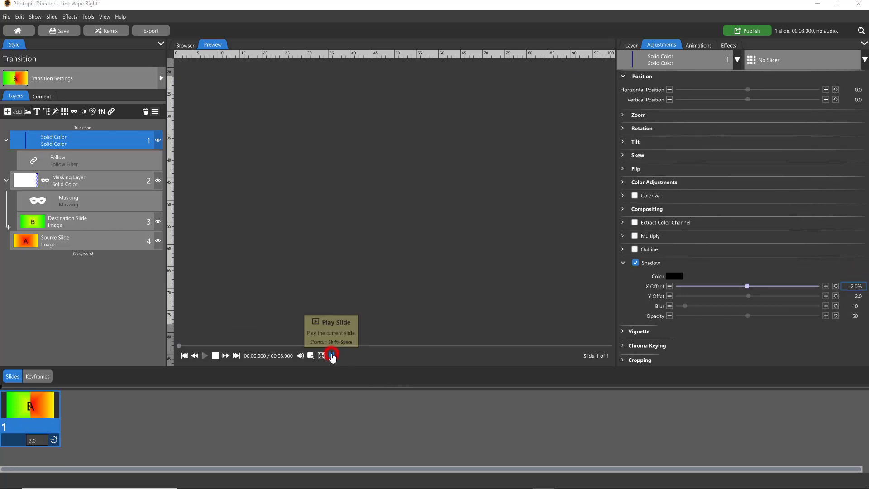
pyautogui.click(332, 355)
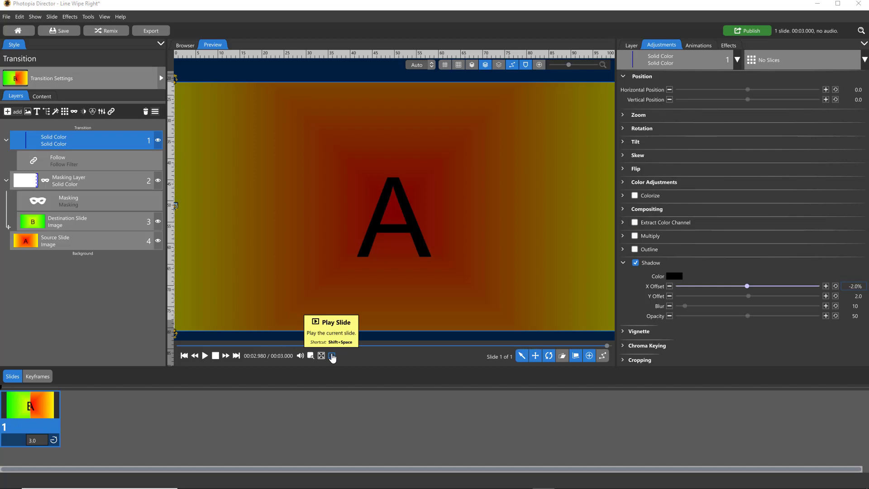
pyautogui.click(333, 355)
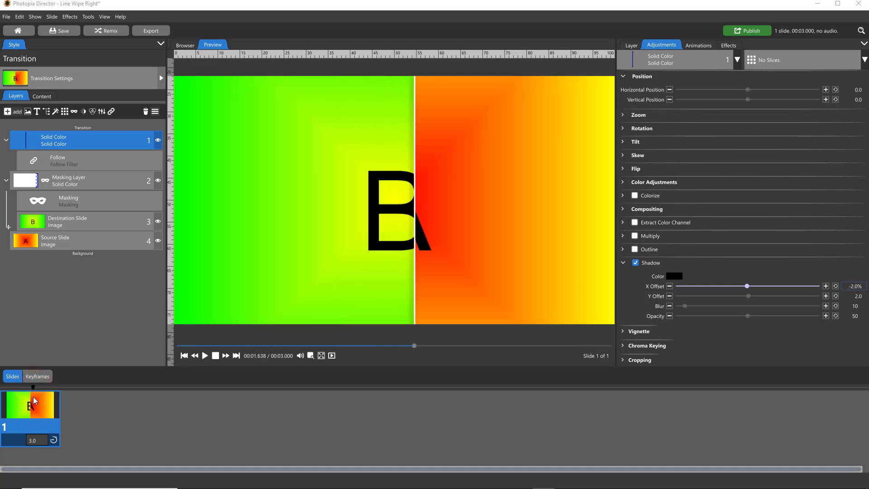
pyautogui.moveTo(415, 345); pyautogui.dragTo(443, 345)
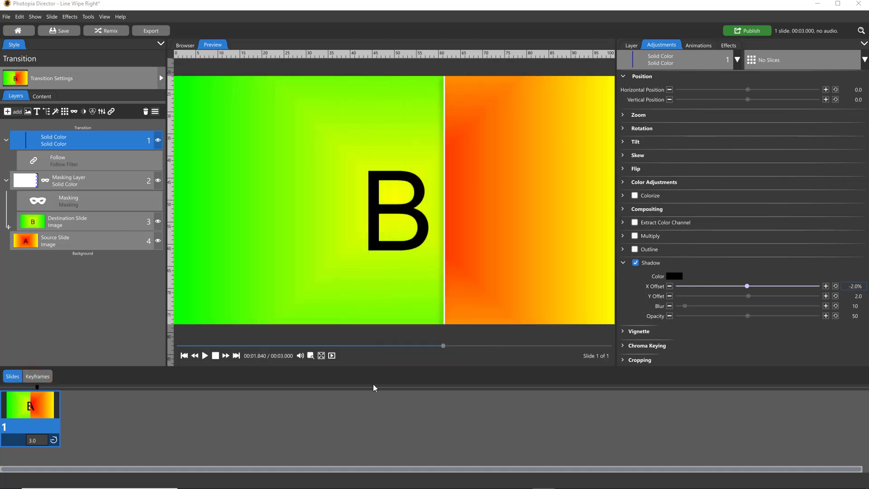
pyautogui.click(205, 355)
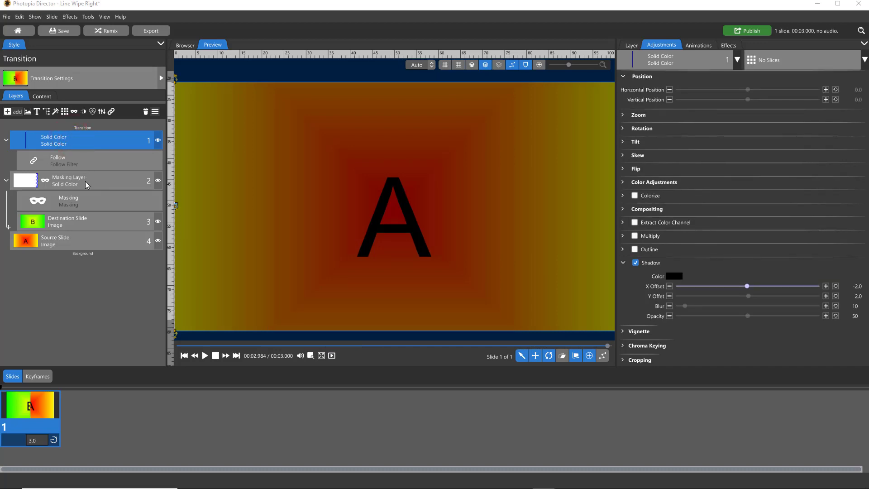
pyautogui.moveTo(332, 356)
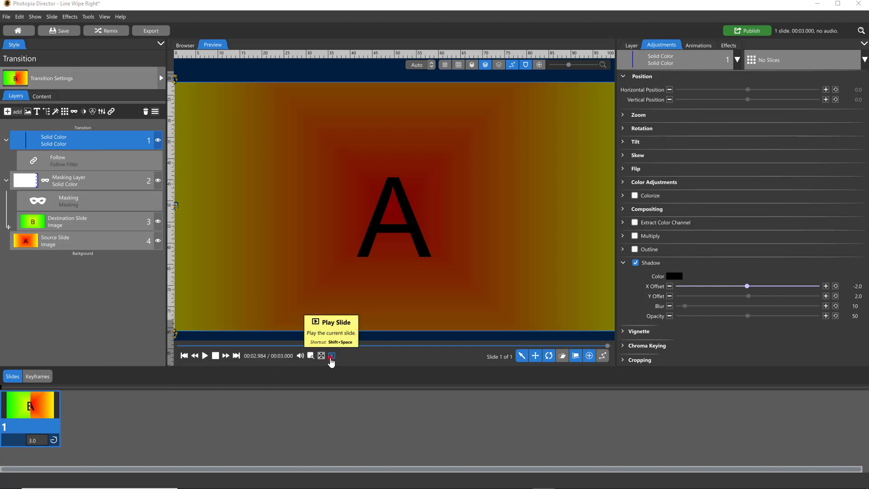
pyautogui.click(331, 355)
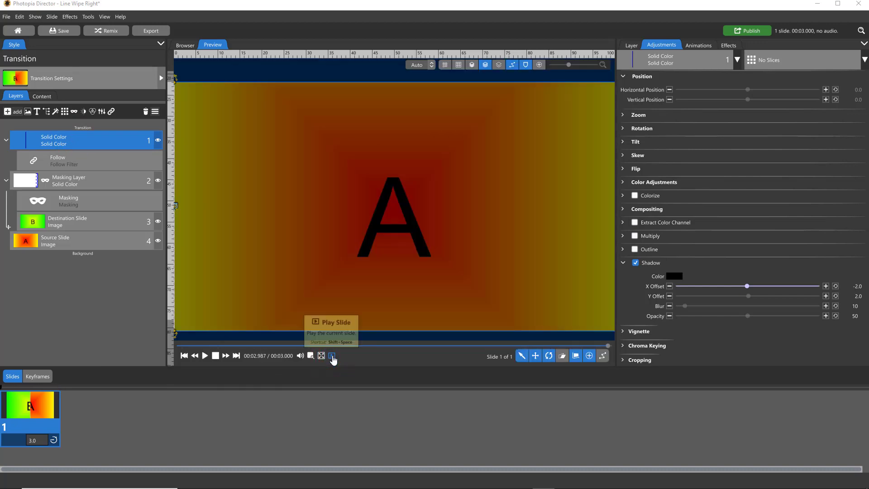
pyautogui.moveTo(355, 368)
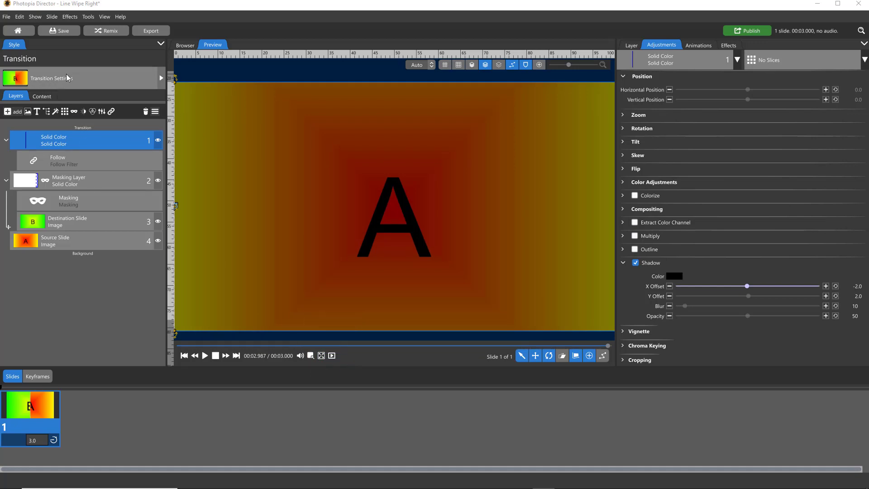
# Tick Choice Slides as the Line Wipe Right transition's category
pyautogui.click(51, 78)
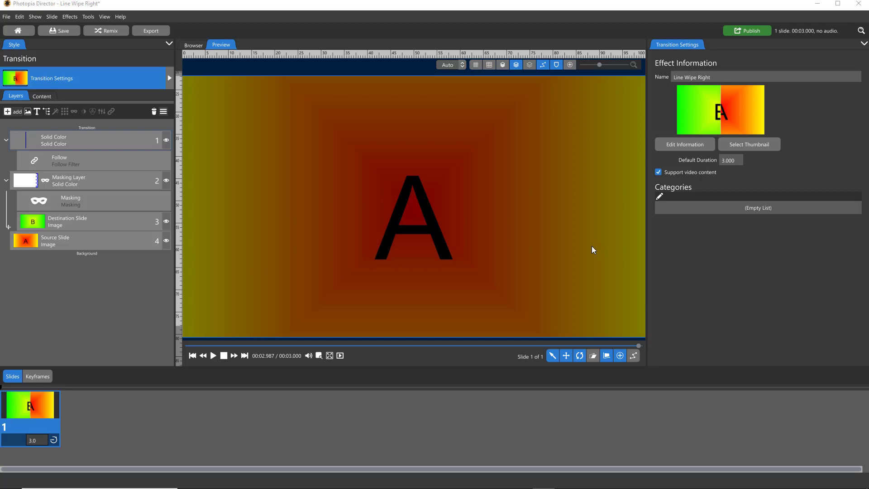
pyautogui.moveTo(701, 203)
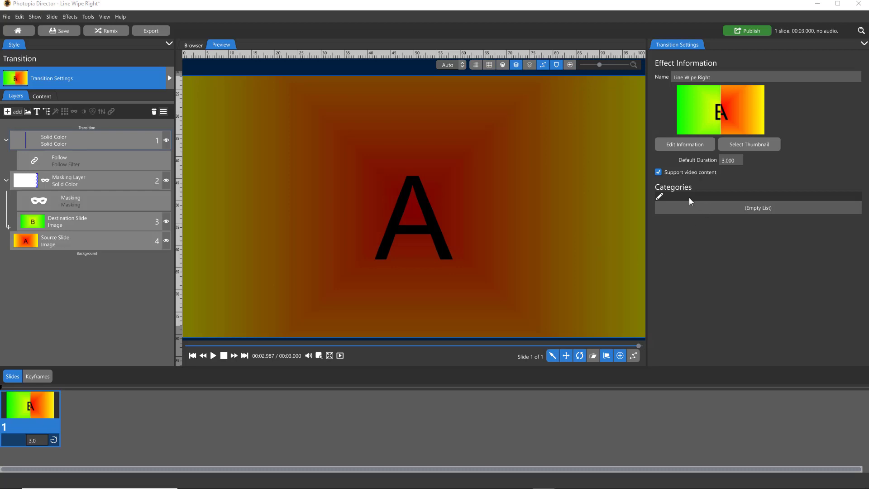
pyautogui.moveTo(672, 208)
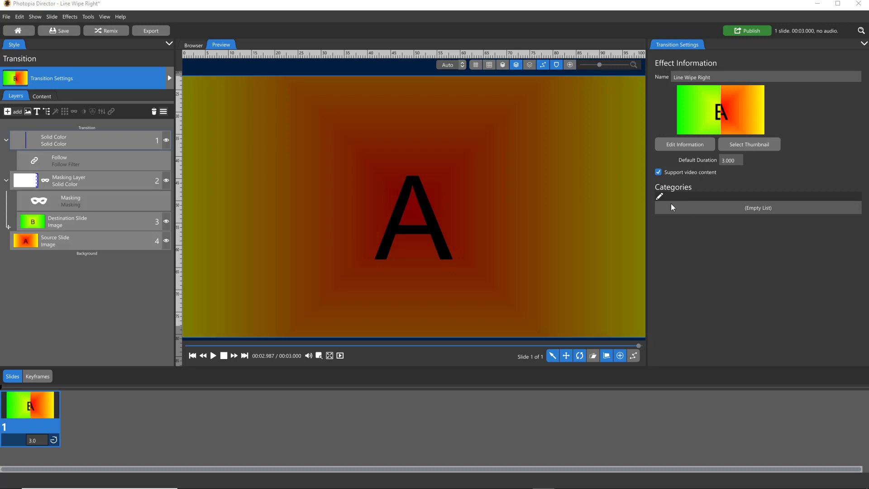
pyautogui.click(659, 196)
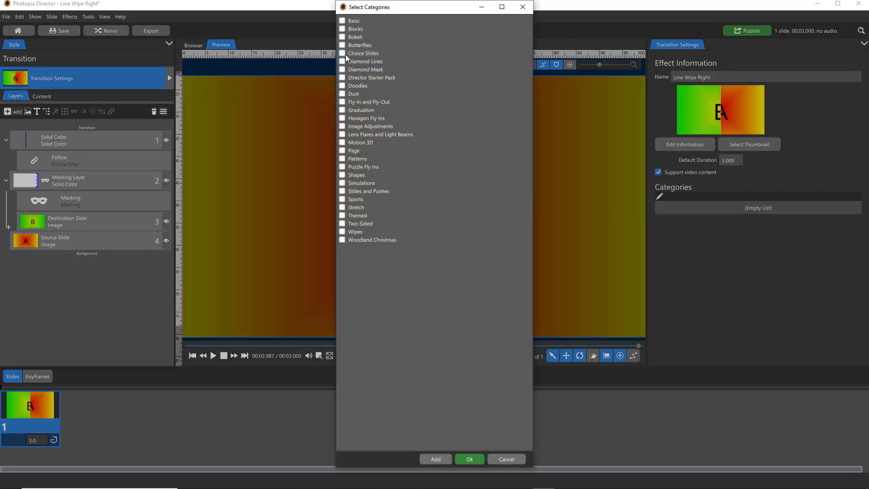
pyautogui.click(470, 459)
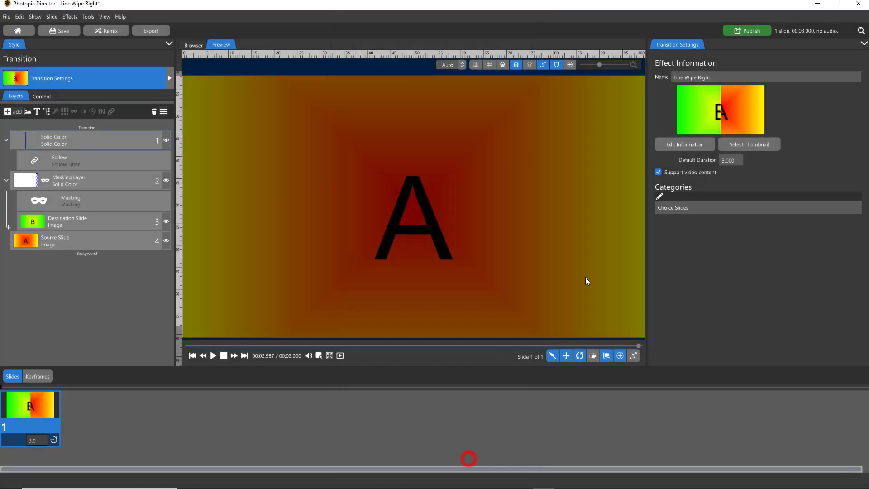
pyautogui.moveTo(729, 124)
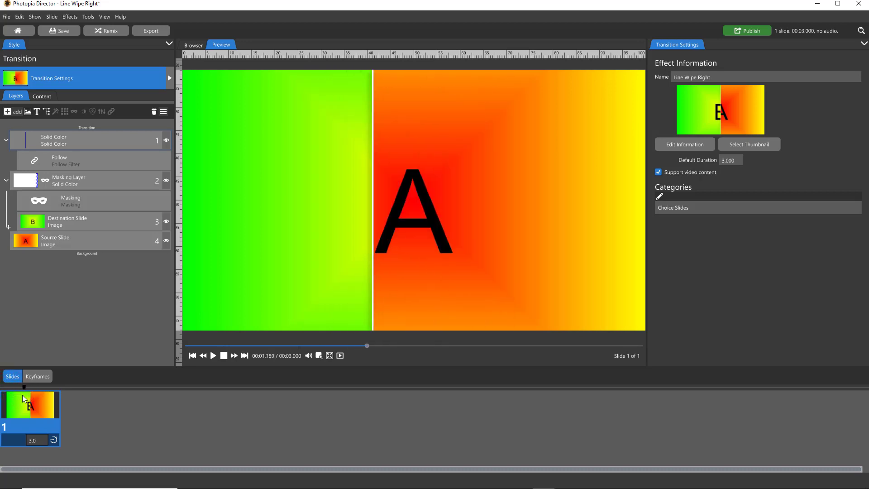
# Set a mid-wipe green-and-orange preview frame as the transition's show thumbnail
pyautogui.moveTo(368, 345); pyautogui.dragTo(303, 346)
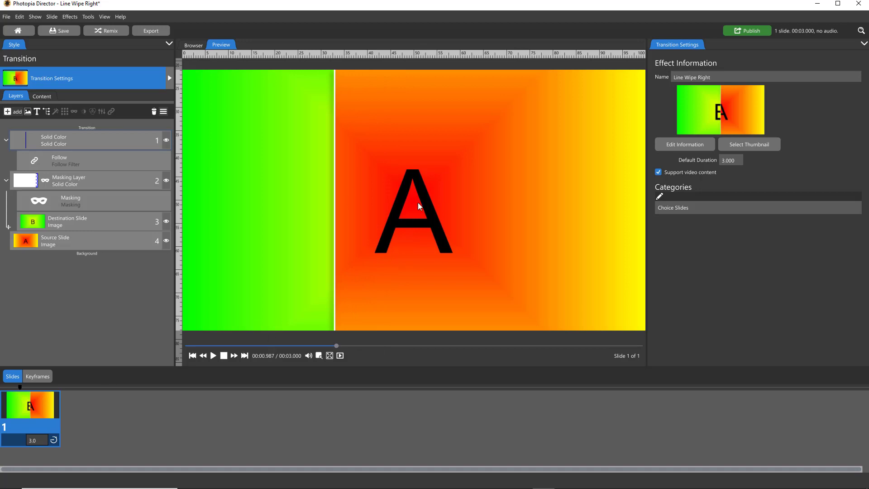
pyautogui.rightClick(420, 207)
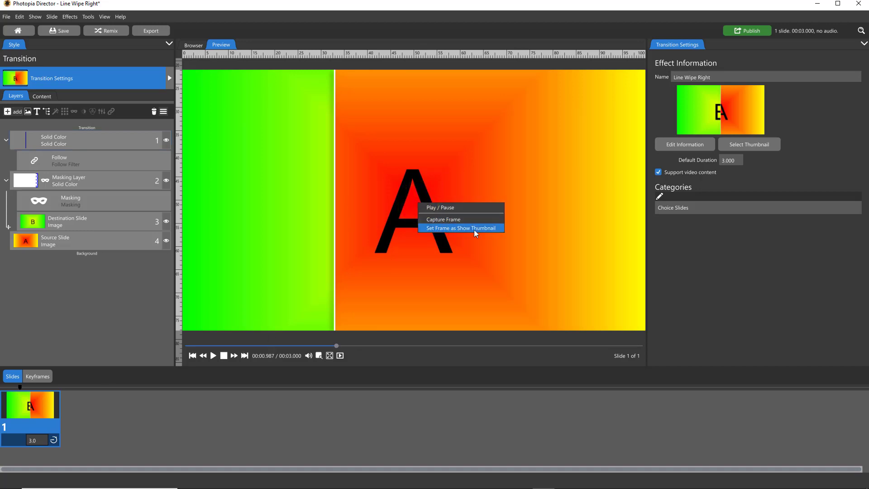
pyautogui.click(461, 228)
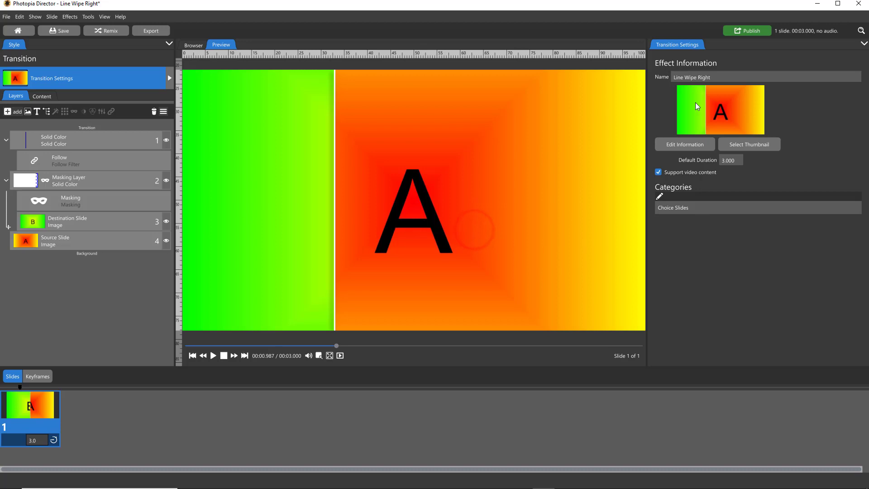
pyautogui.click(720, 77)
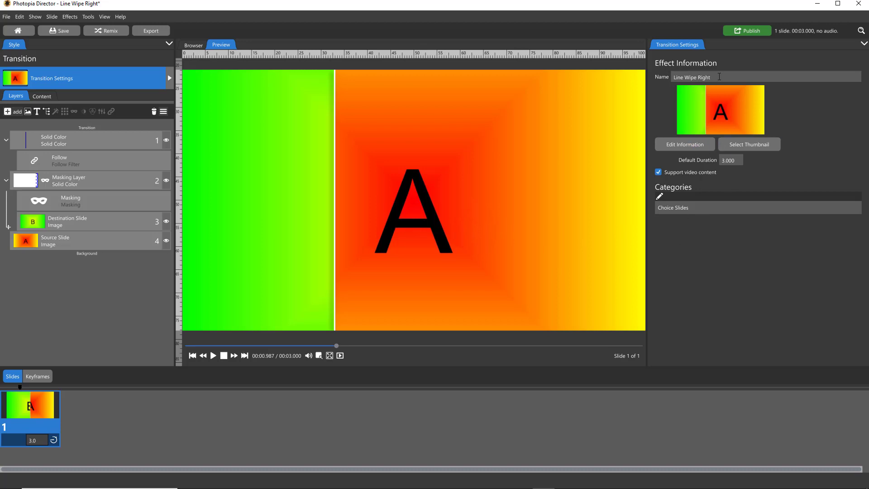
pyautogui.moveTo(673, 309)
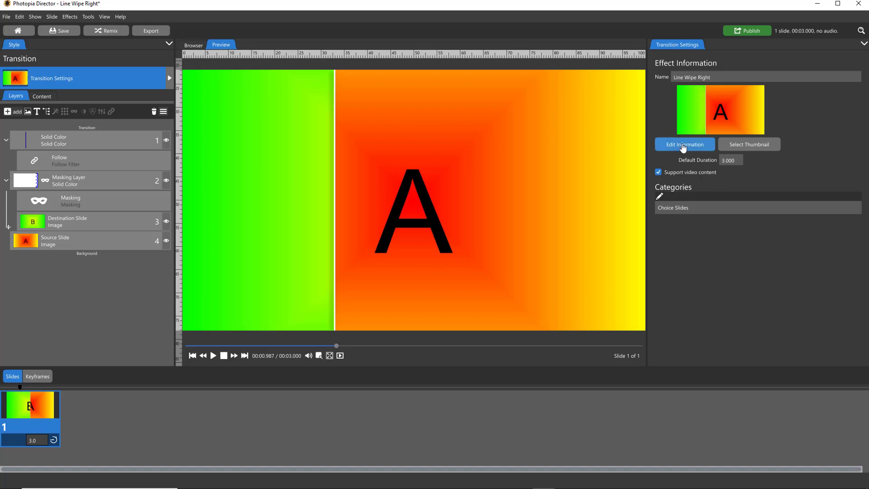
# Confirm the effect information and save the Line Wipe Right transition
pyautogui.click(685, 144)
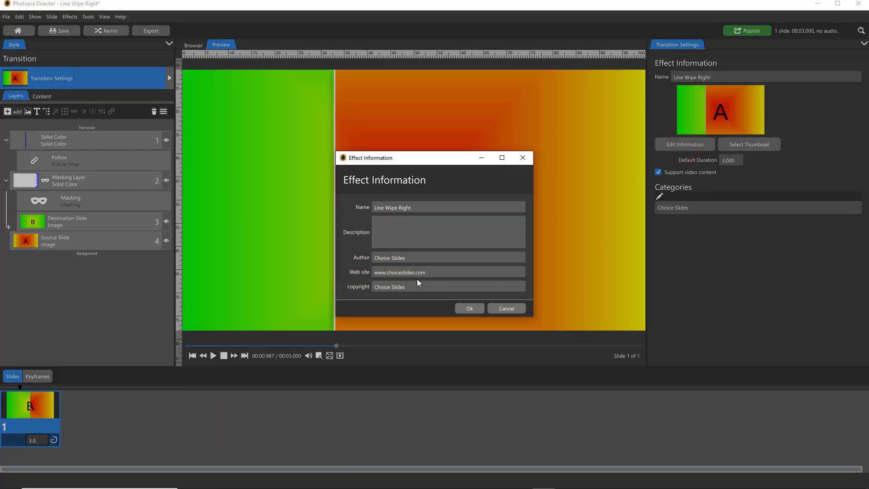
pyautogui.click(469, 308)
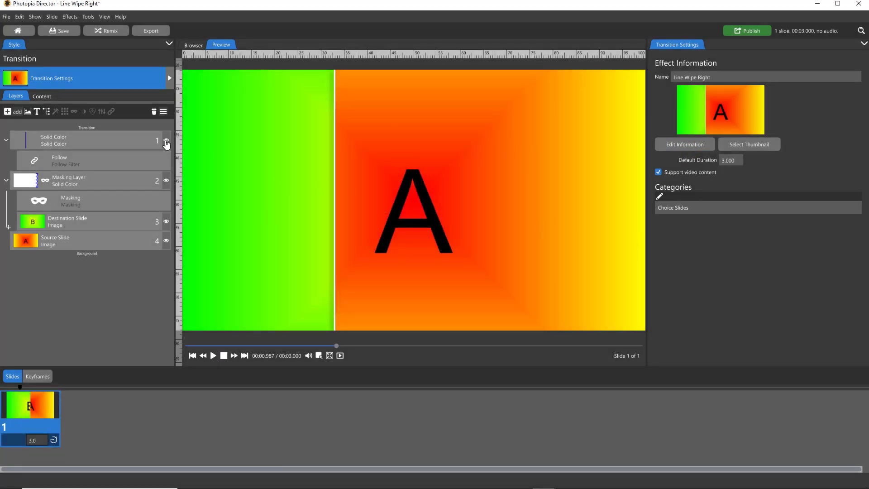
pyautogui.click(58, 31)
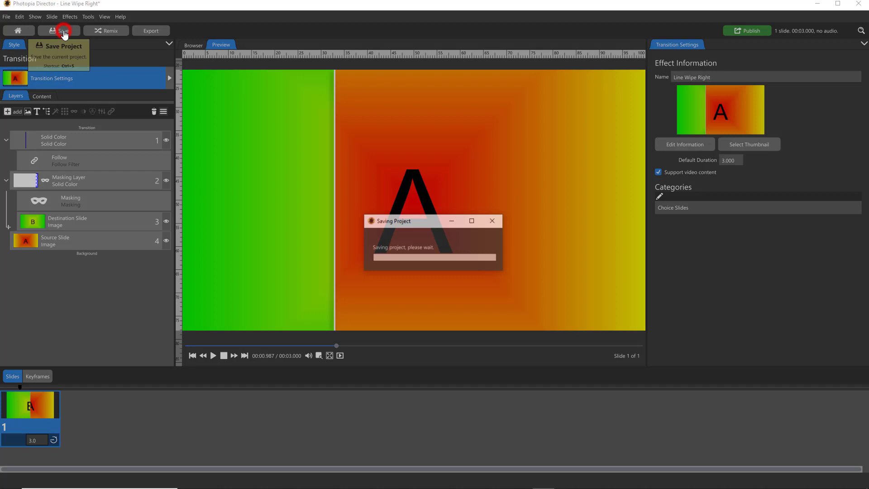
pyautogui.click(61, 30)
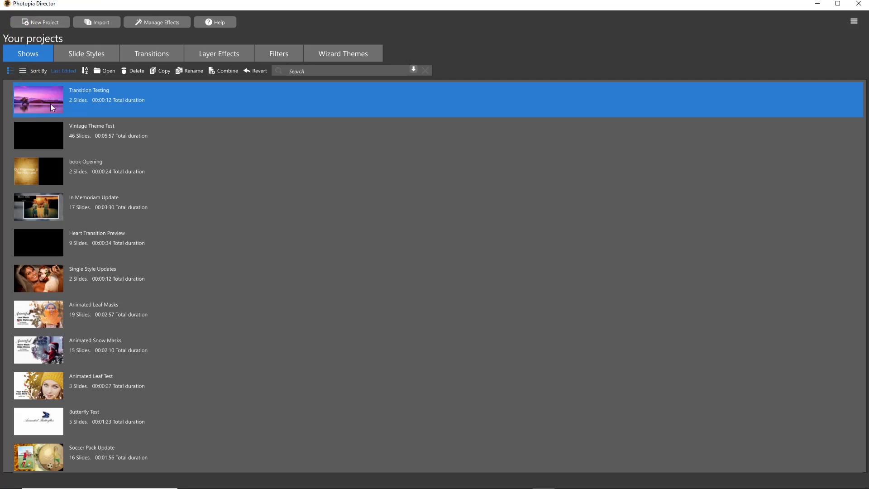
pyautogui.moveTo(51, 96)
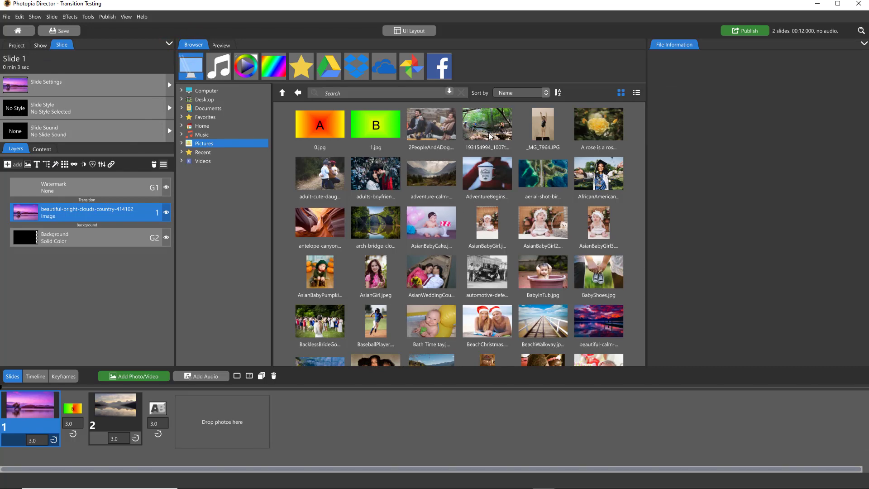
# Add the trail ride photo as a slide and set slide 3's photo scaling to Fill frame
pyautogui.doubleClick(487, 124)
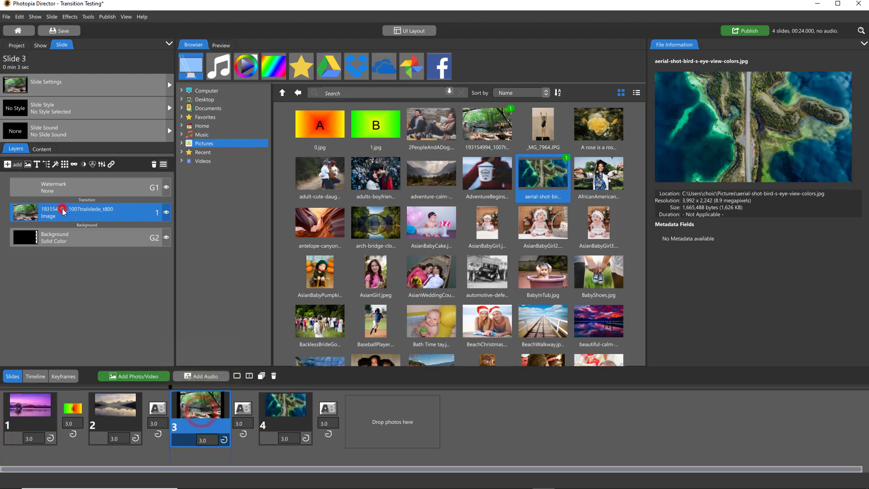
pyautogui.click(221, 45)
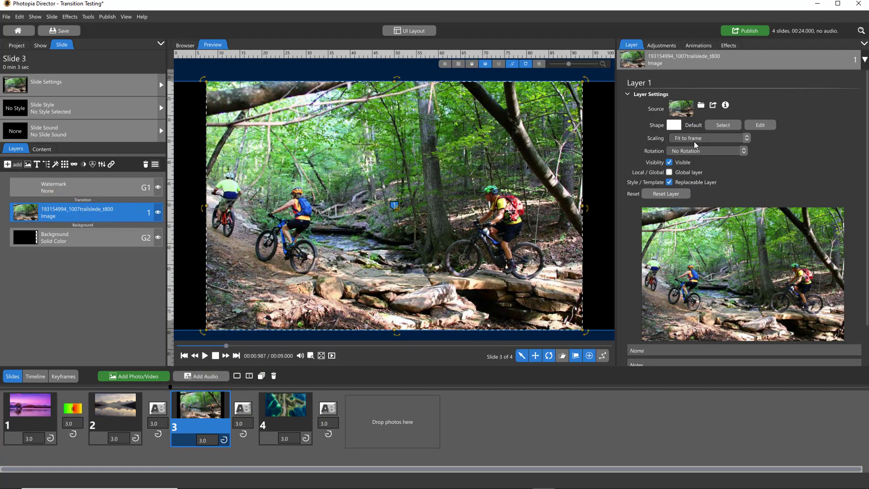
pyautogui.click(709, 139)
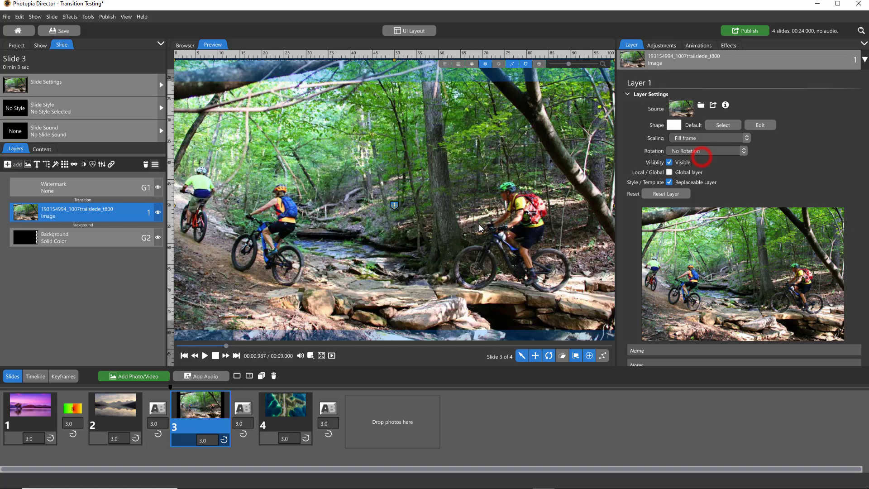
pyautogui.click(286, 405)
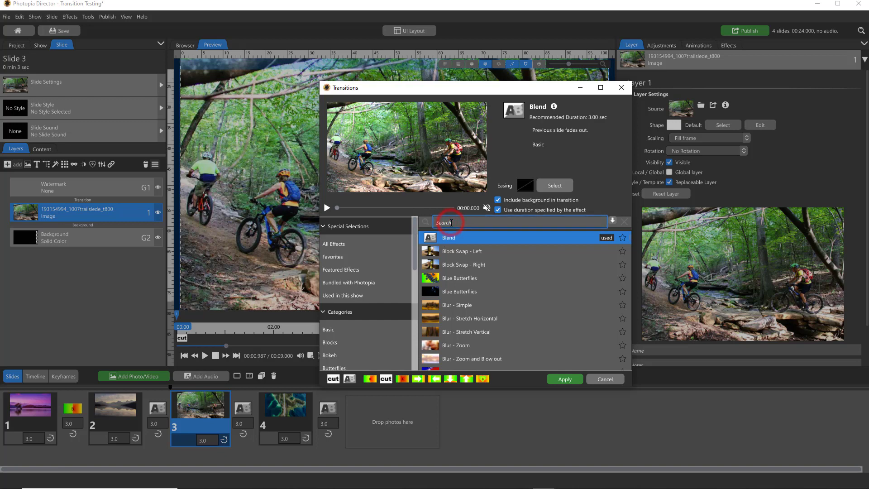
# Search 'LINE', preview Line Wipe Right, and apply it to slide 3
pyautogui.write('LINE W')
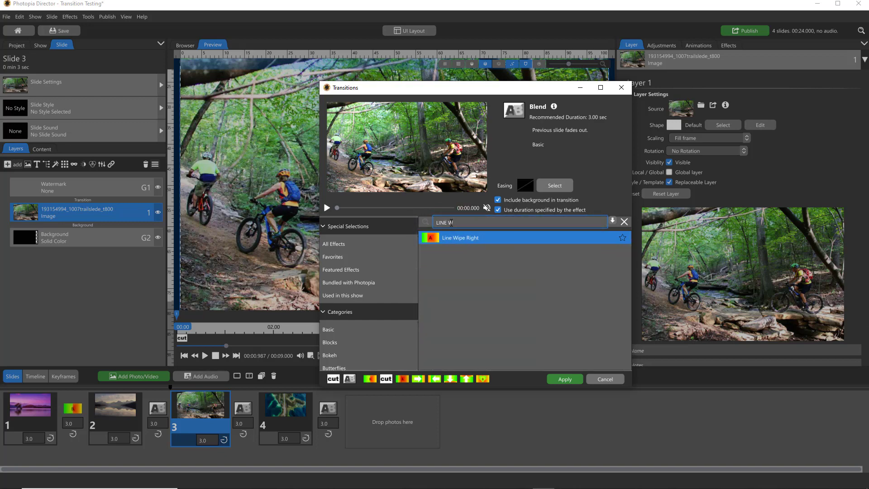
pyautogui.click(460, 238)
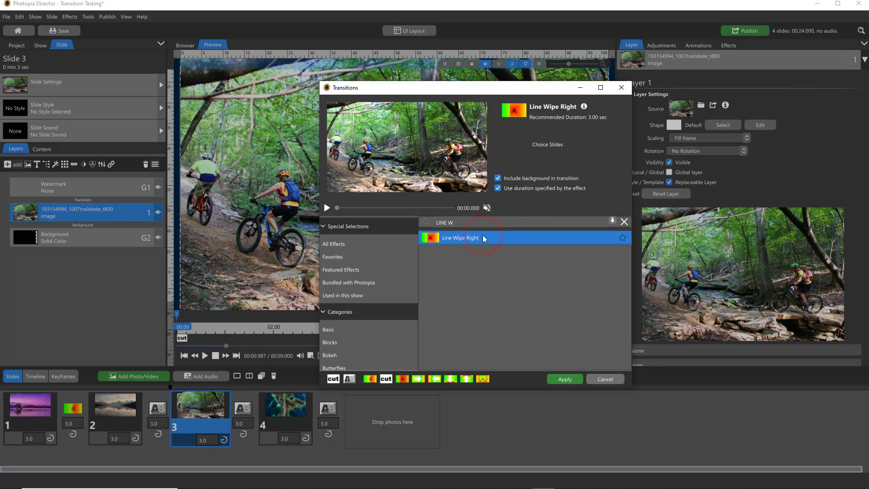
pyautogui.click(327, 207)
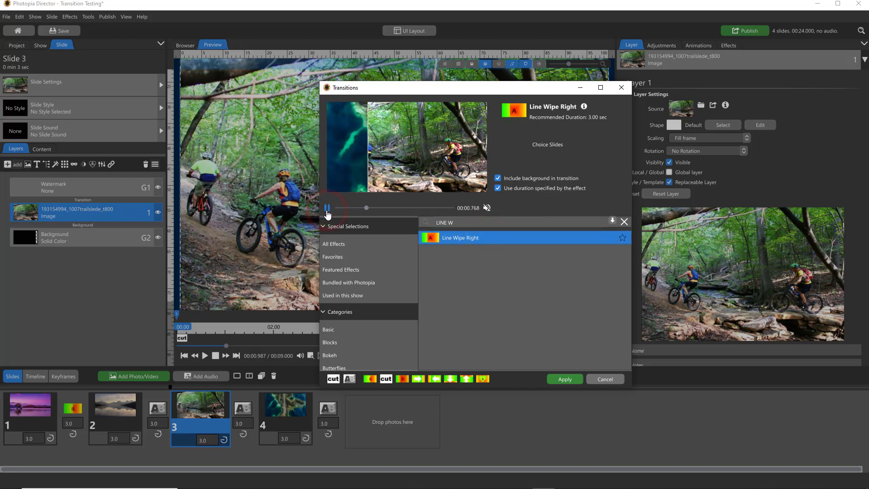
pyautogui.click(327, 208)
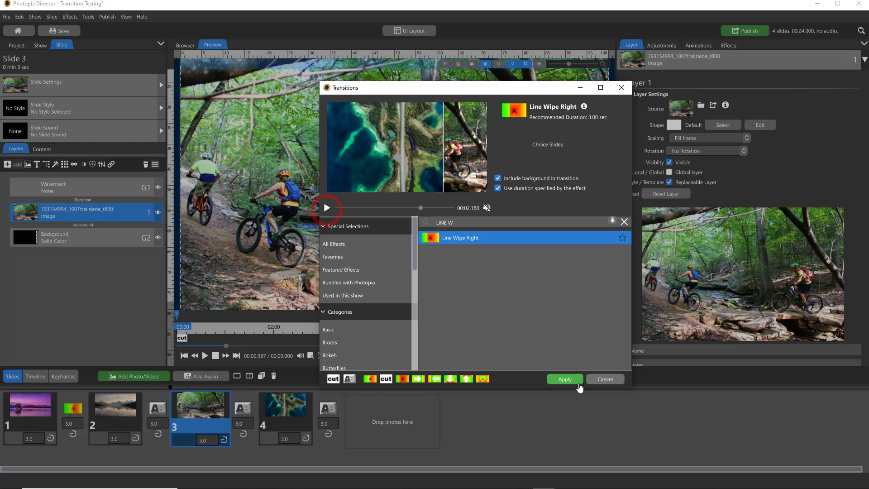
pyautogui.click(565, 379)
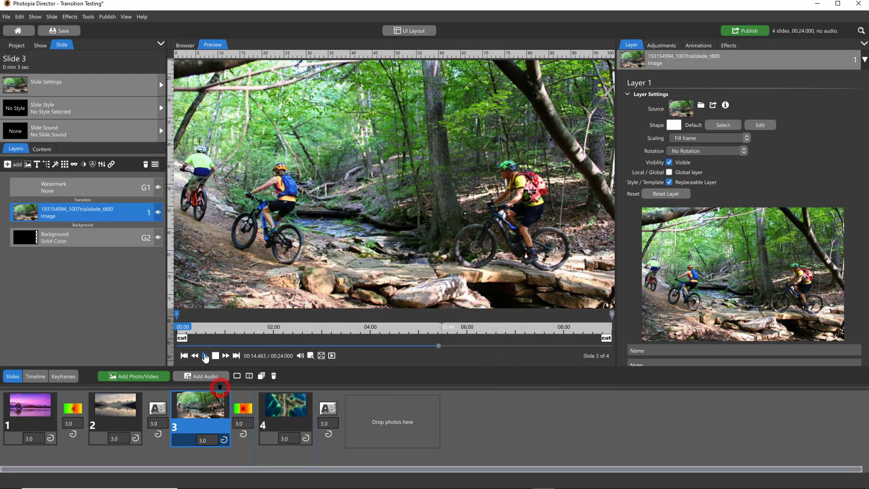